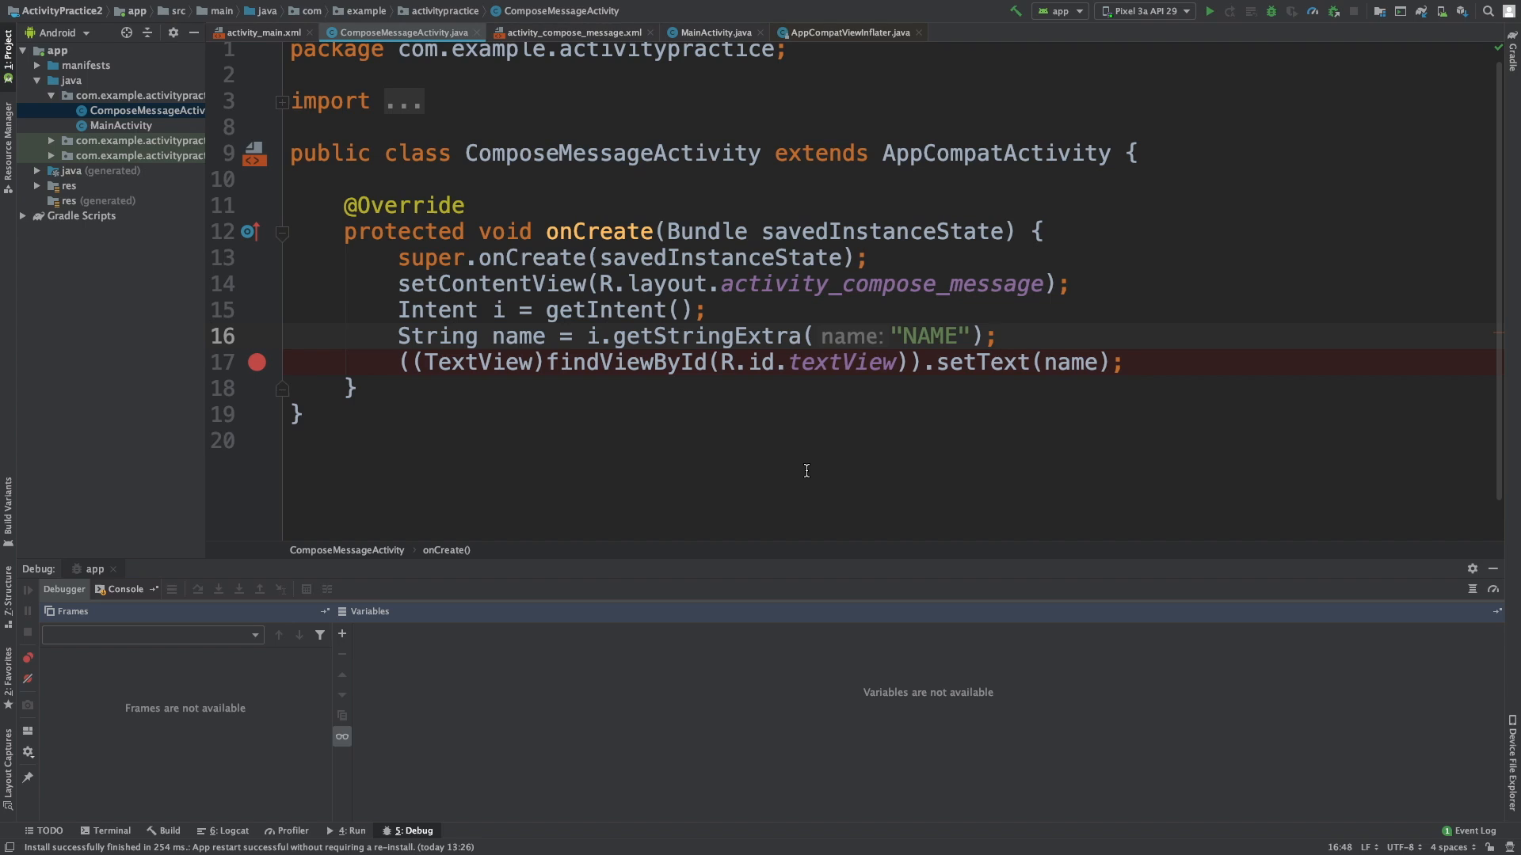
mouse_move(843, 507)
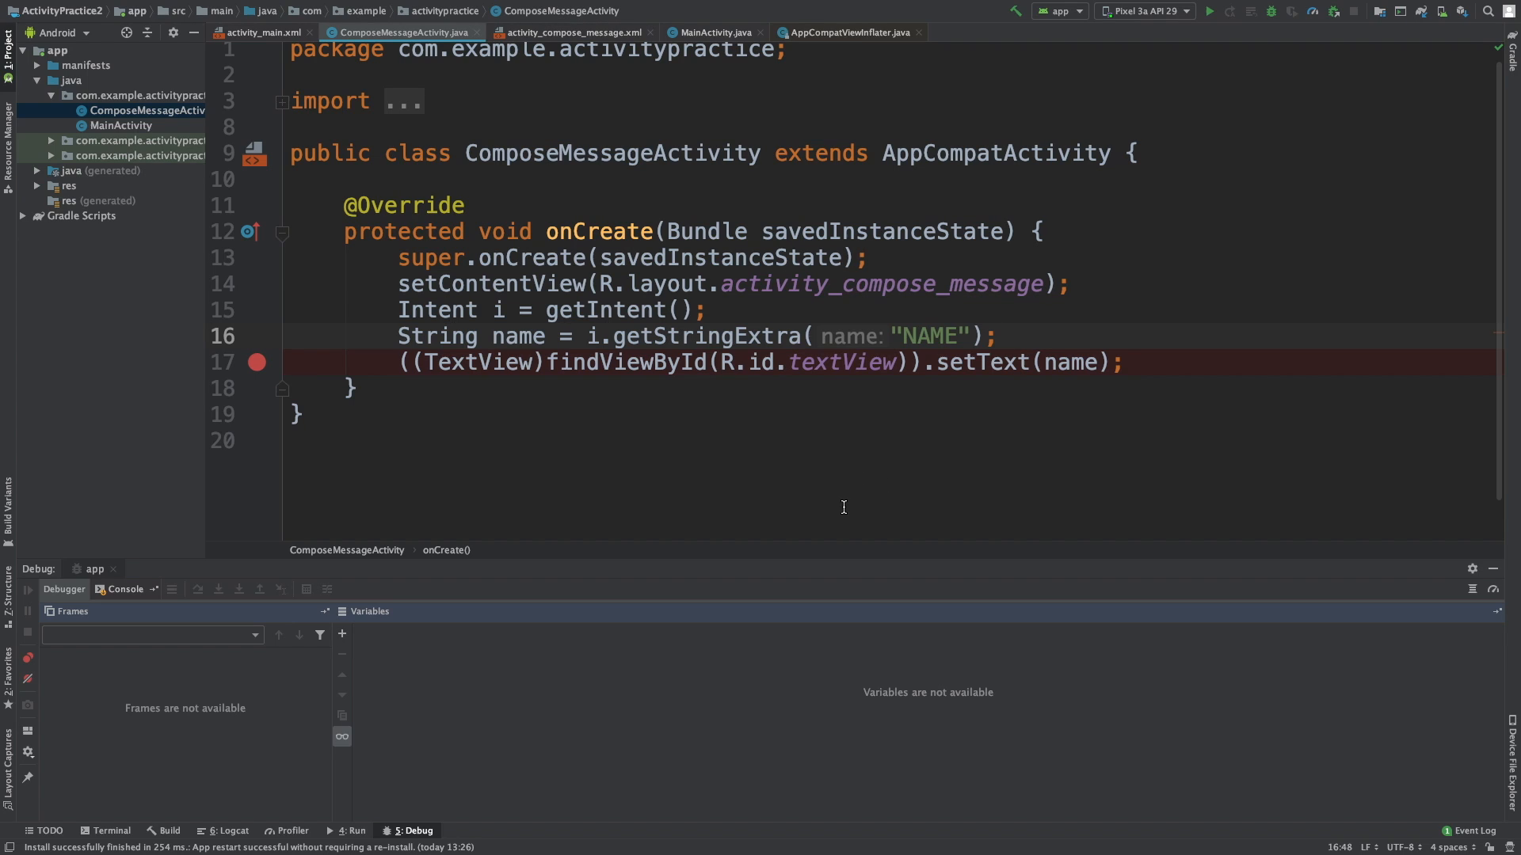
mouse_move(797, 456)
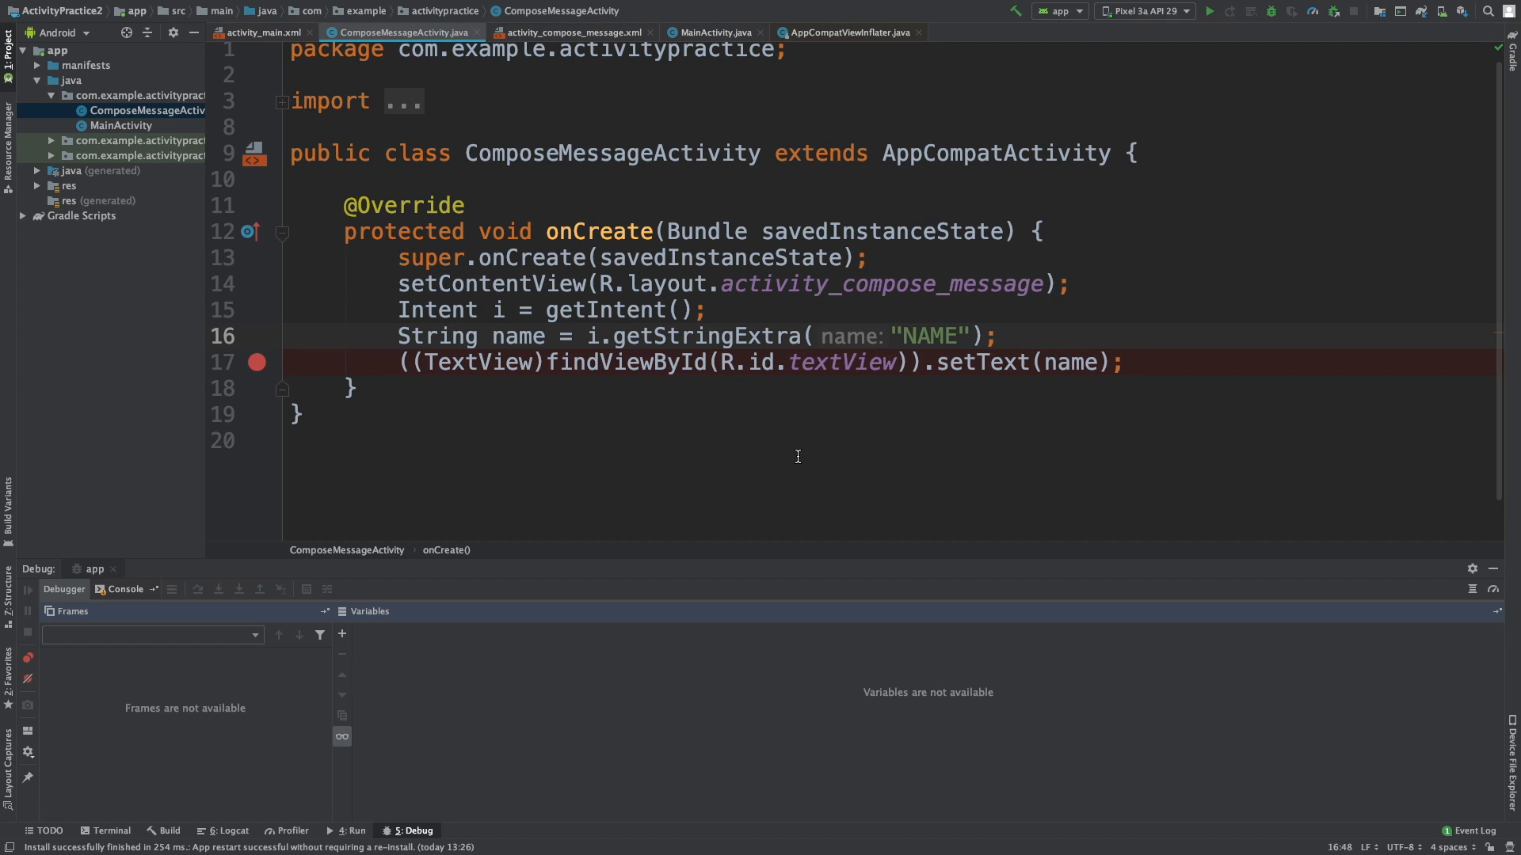
mouse_move(410, 301)
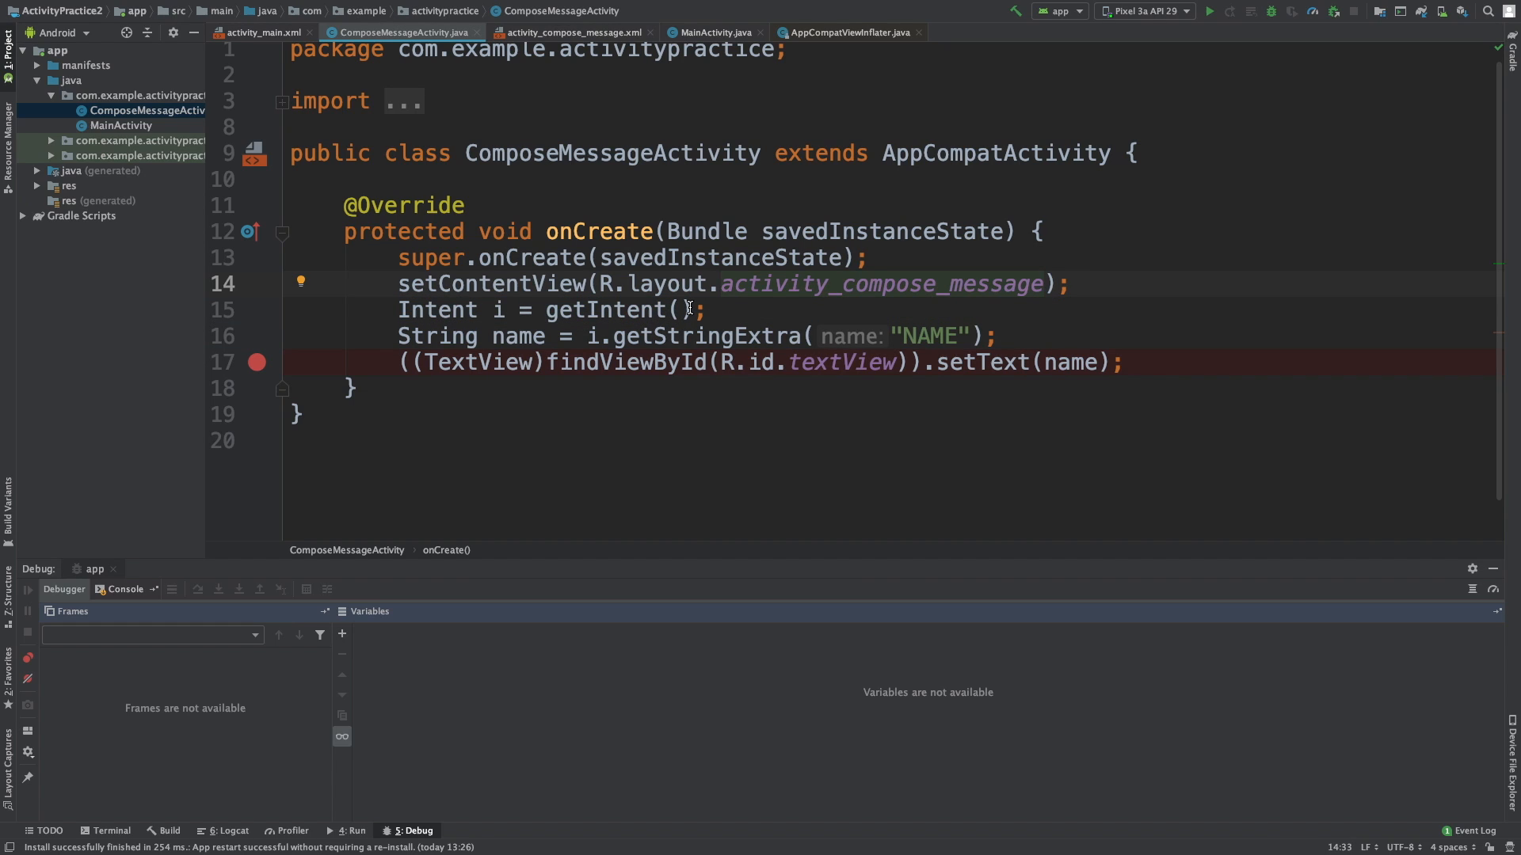
mouse_move(390, 95)
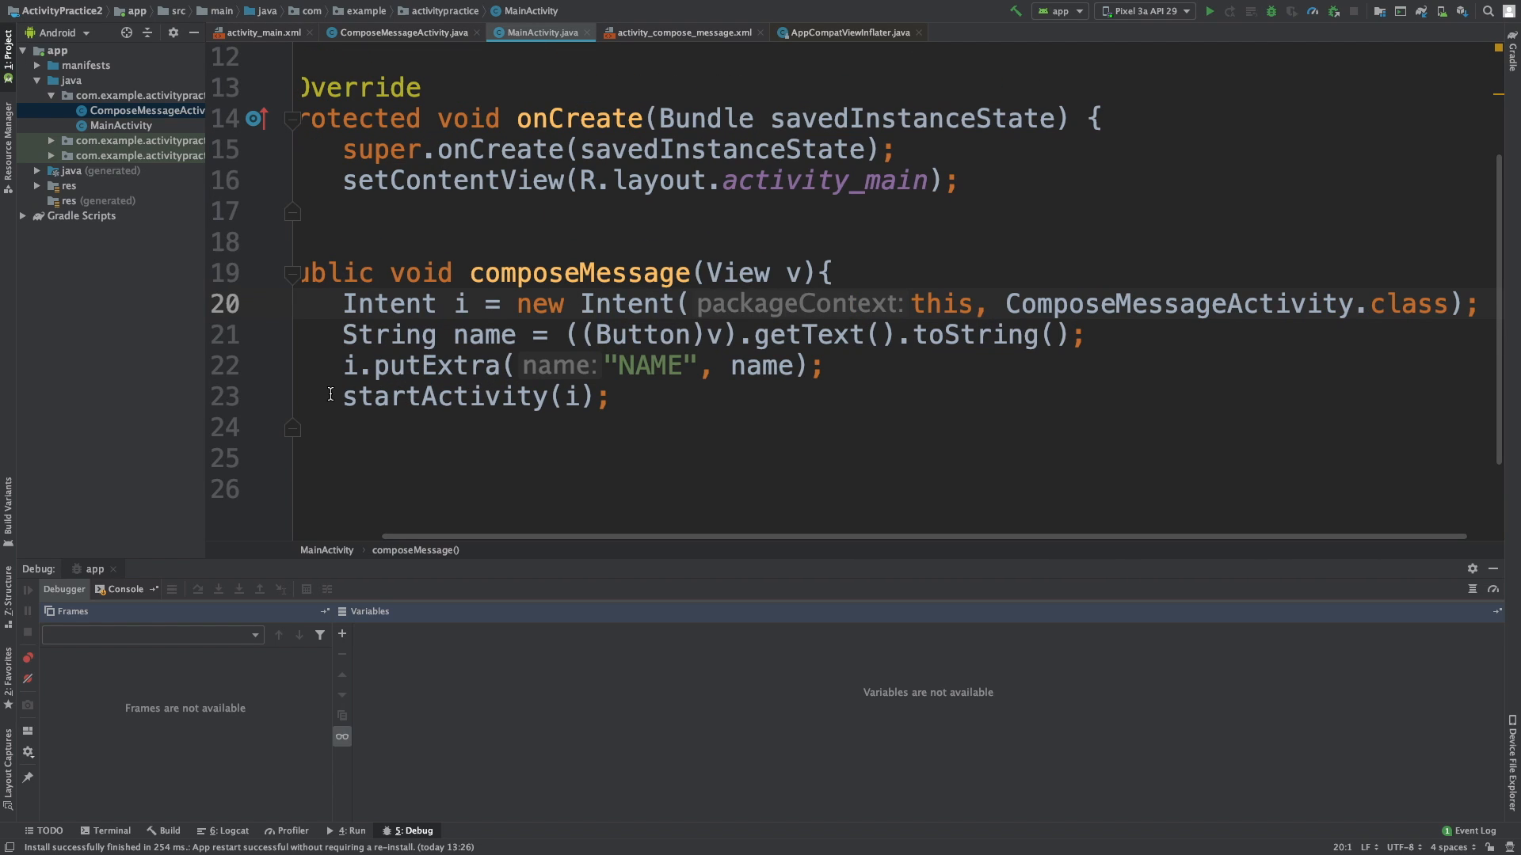
mouse_move(837, 367)
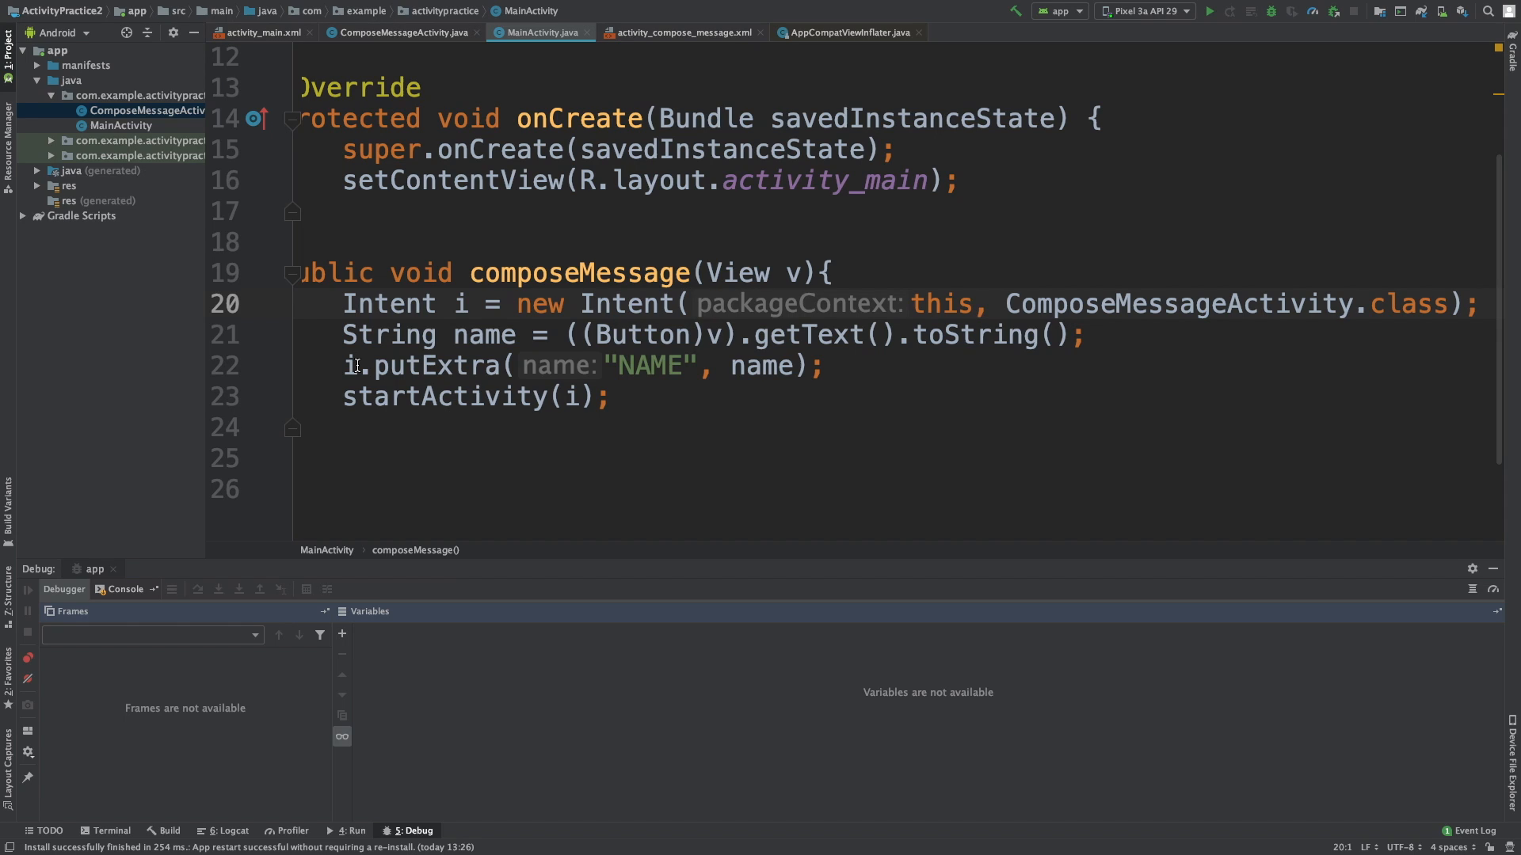
Step: Select the intent variable i in MainActivity's putExtra call while reviewing composeMessage
double_click(652, 367)
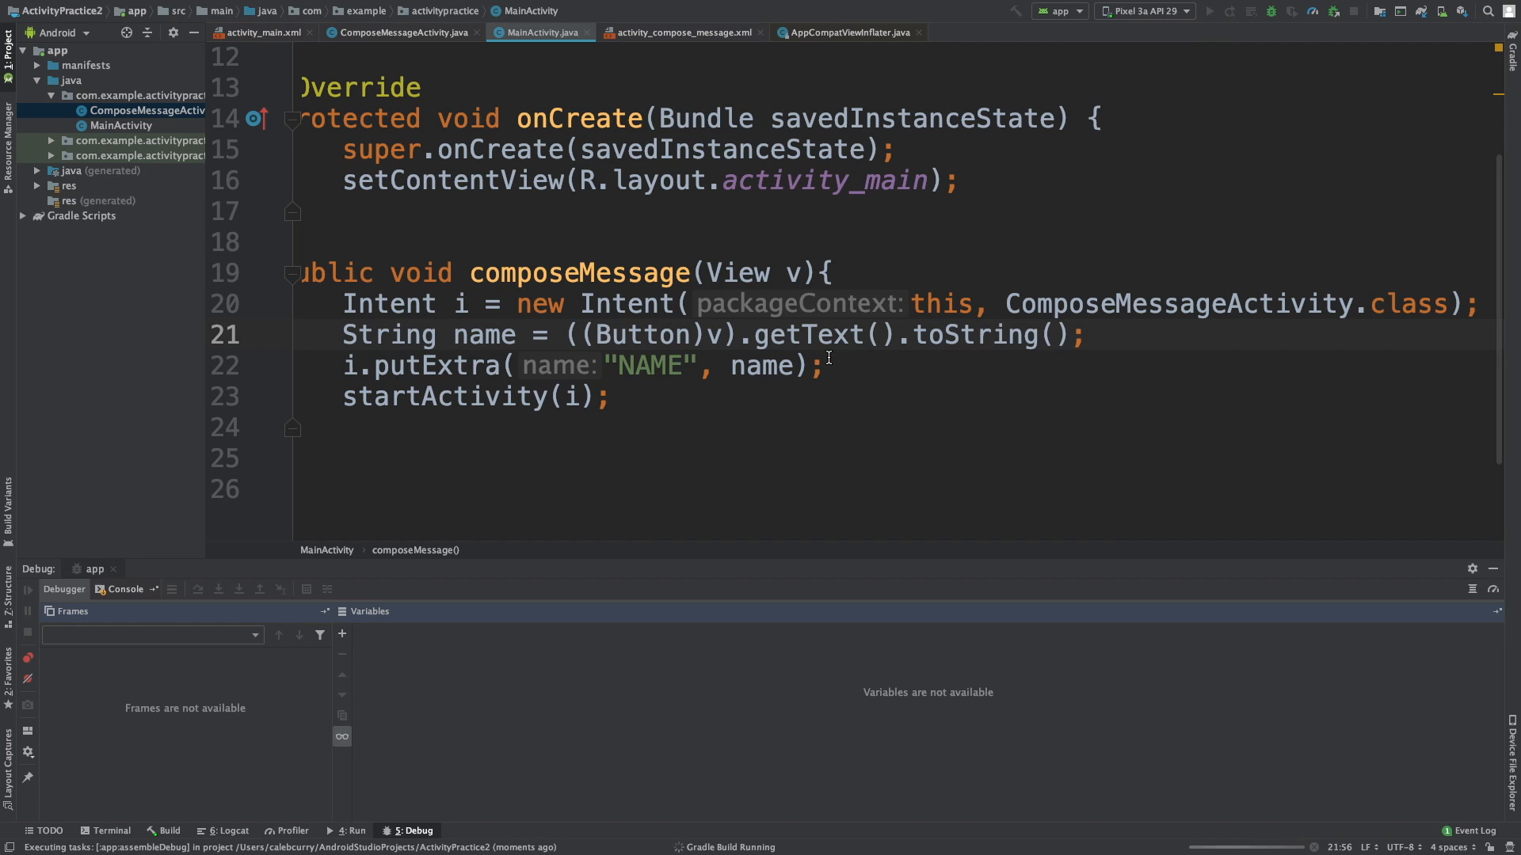
mouse_move(846, 399)
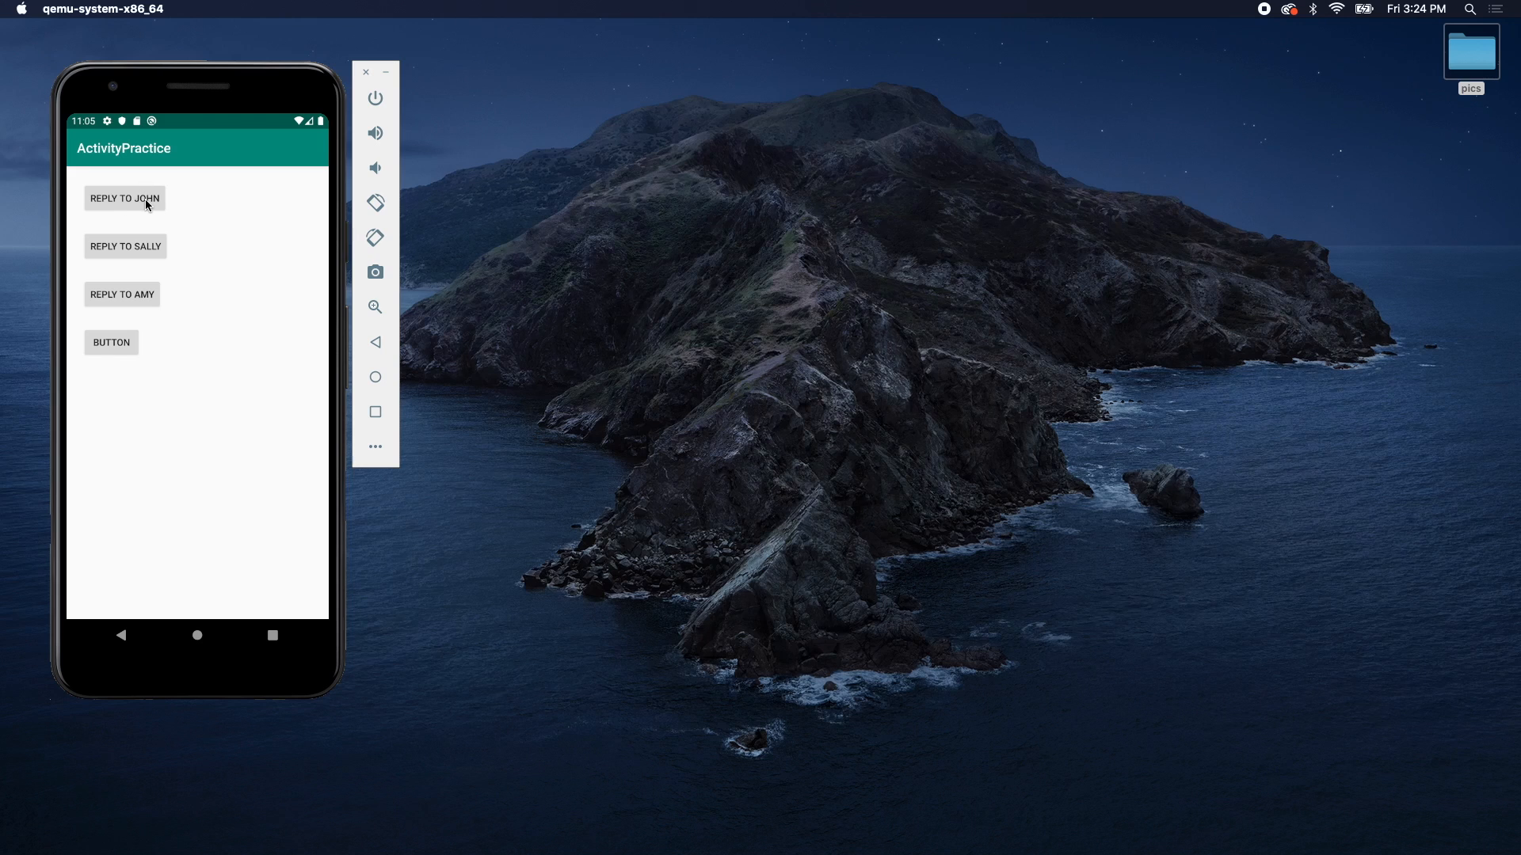
Step: Tap REPLY TO JOHN in the ActivityPractice app to reach the compose screen
left_click(124, 200)
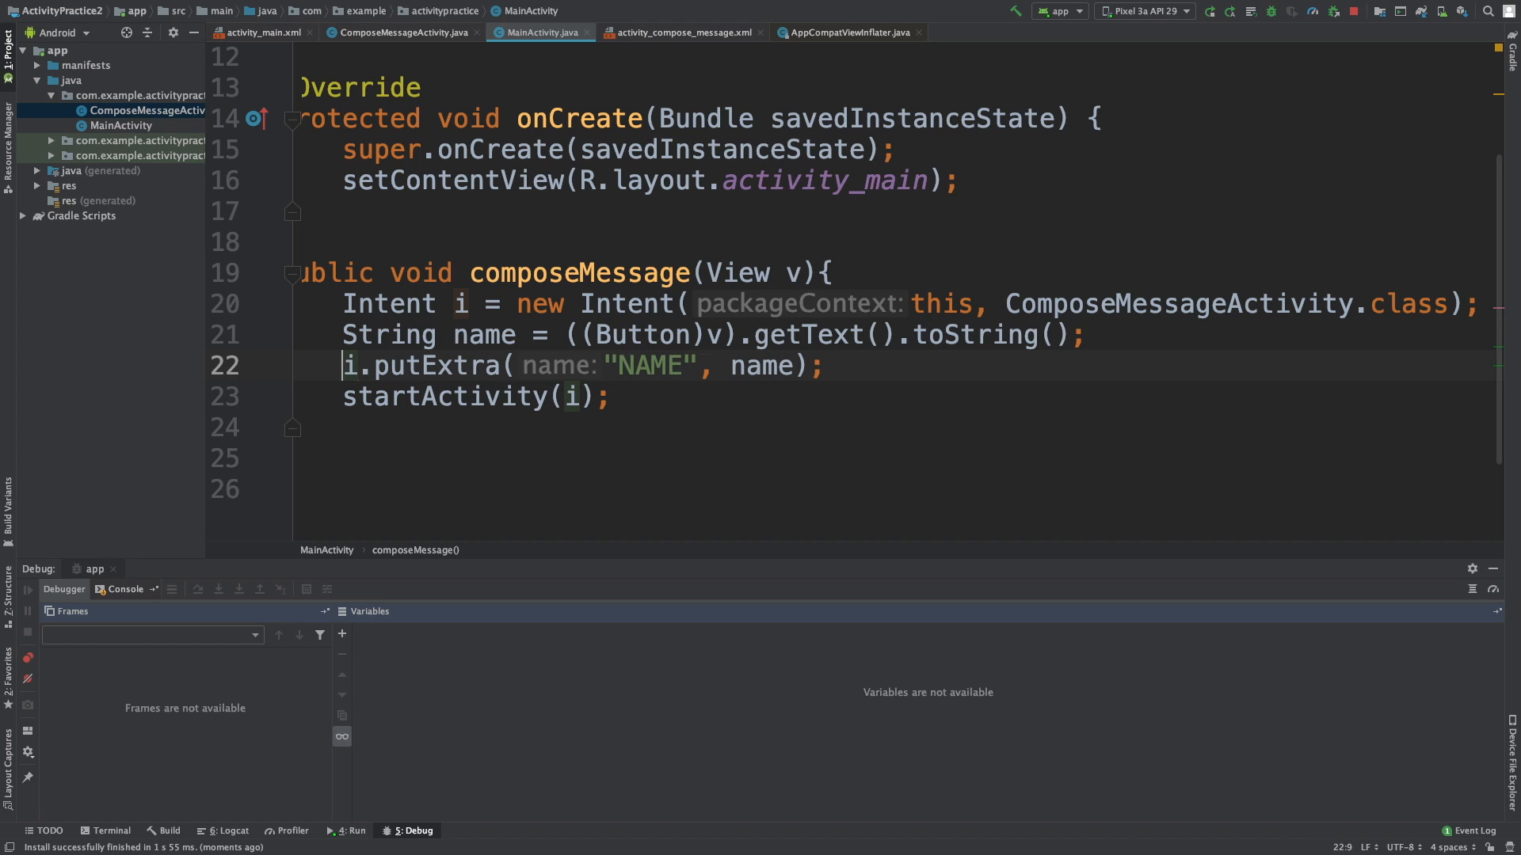
Step: Comment out the i.putExtra line with // and switch to ComposeMessageActivity.java
type("//")
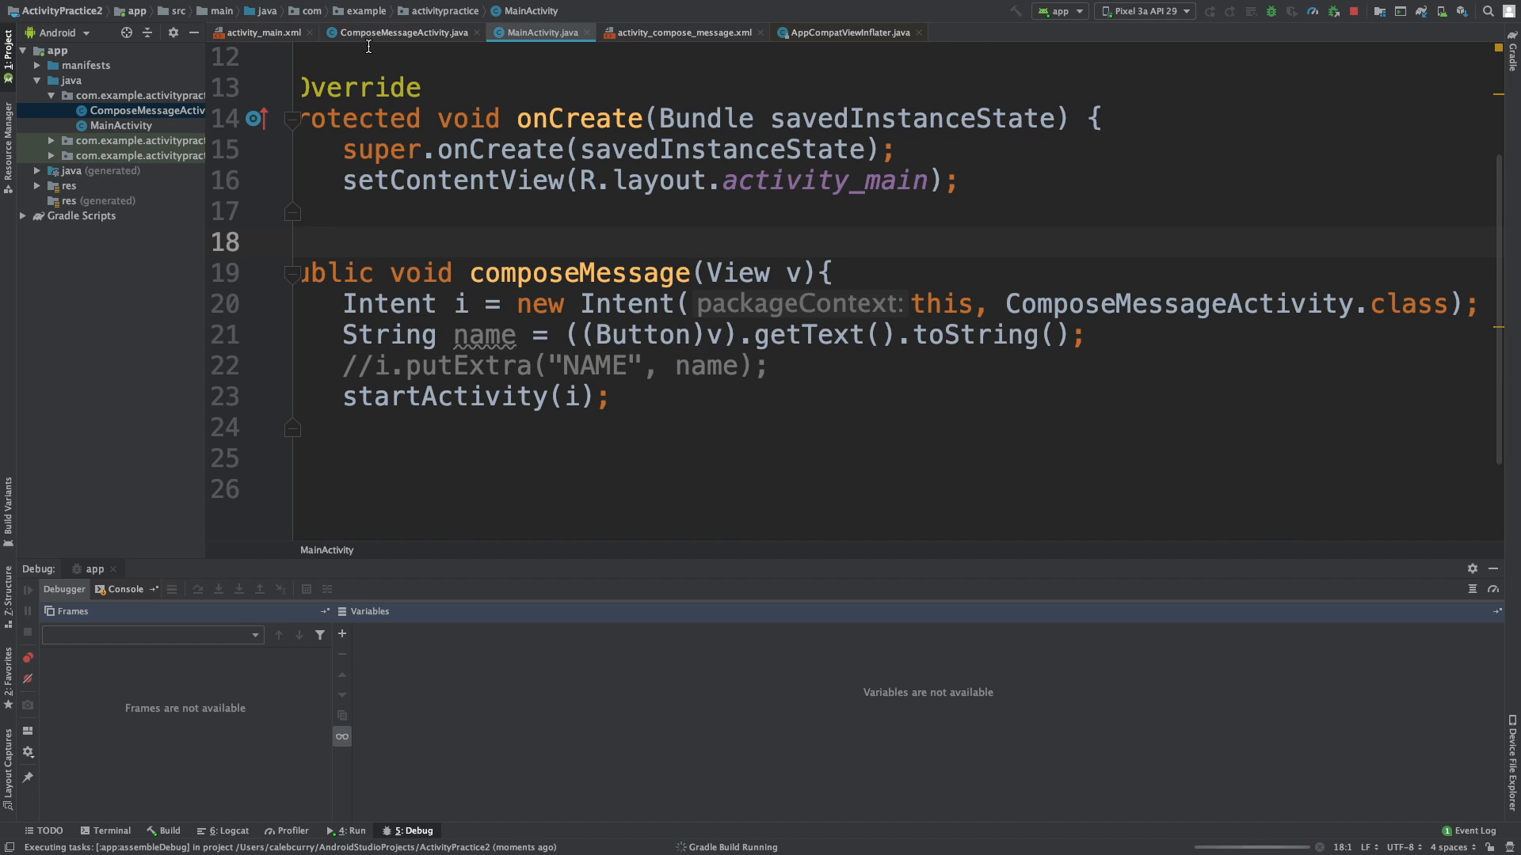
left_click(409, 32)
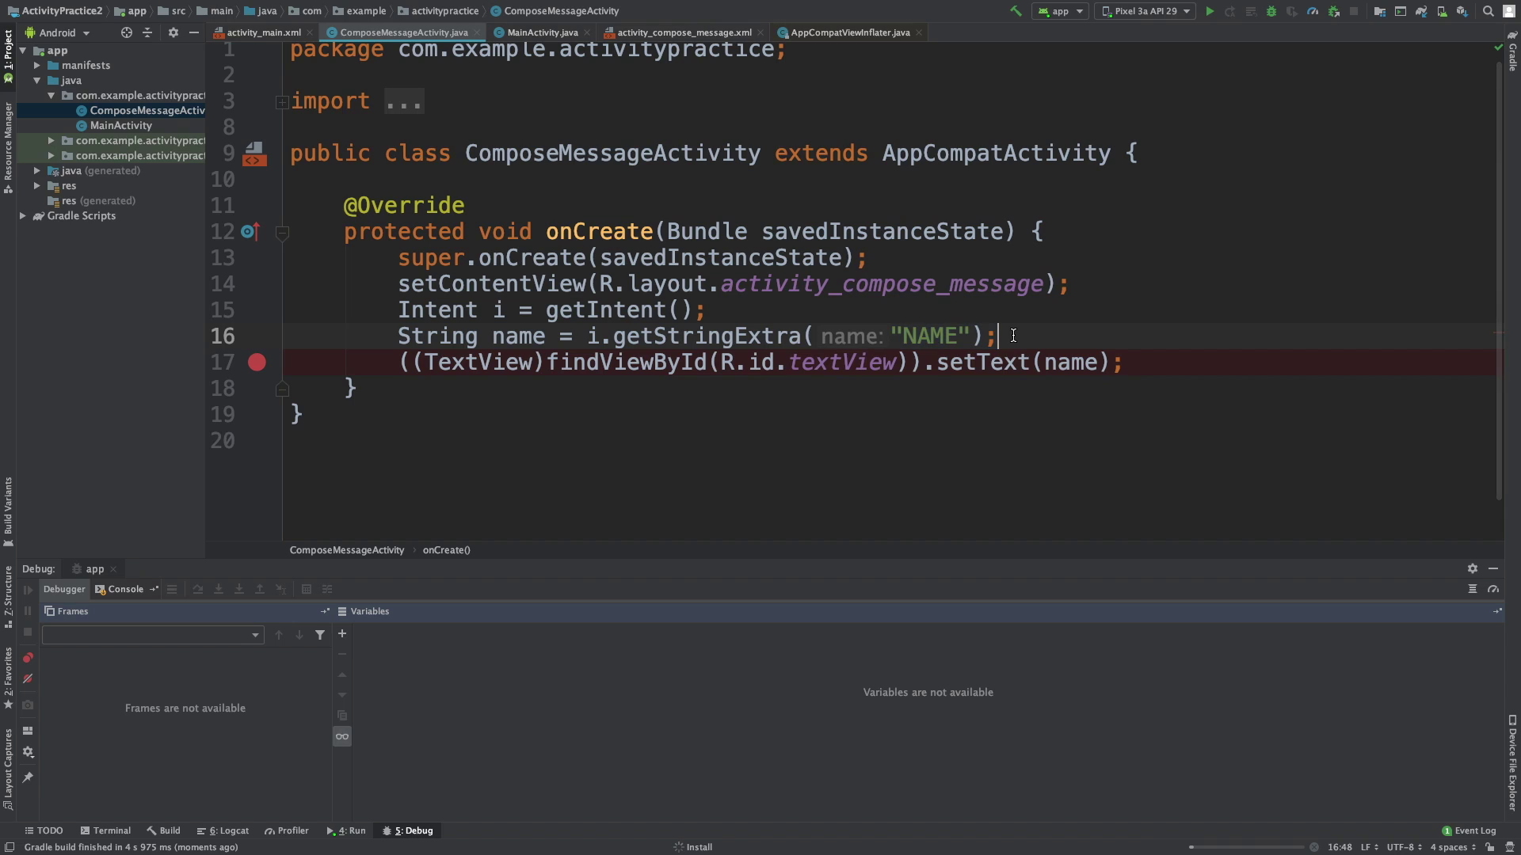
Step: Attach the debugger to the running app and pause at the setText line showing name is null
double_click(513, 336)
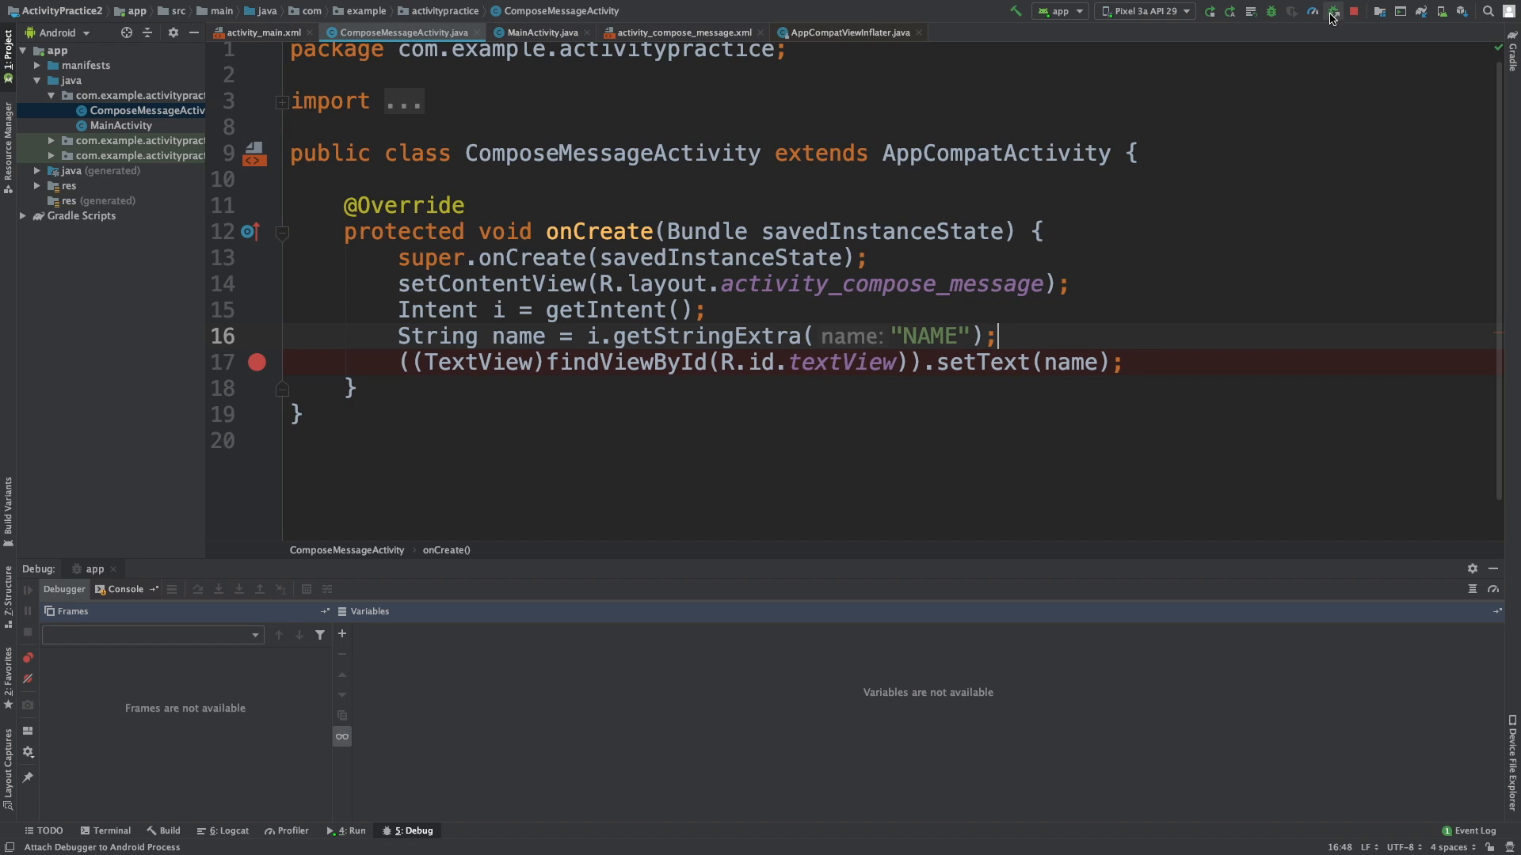
left_click(1332, 11)
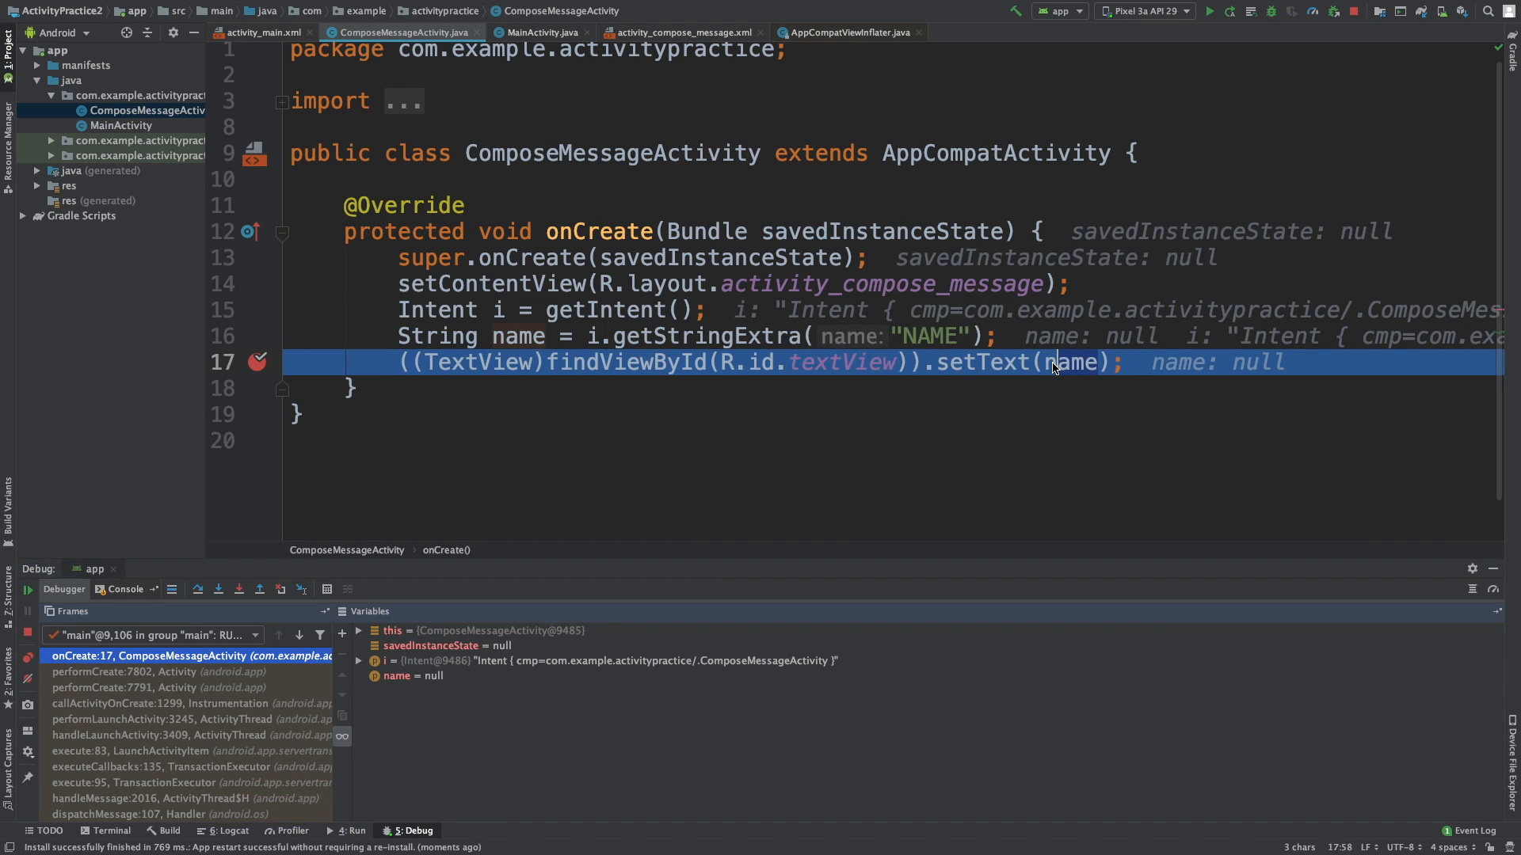
mouse_move(1049, 362)
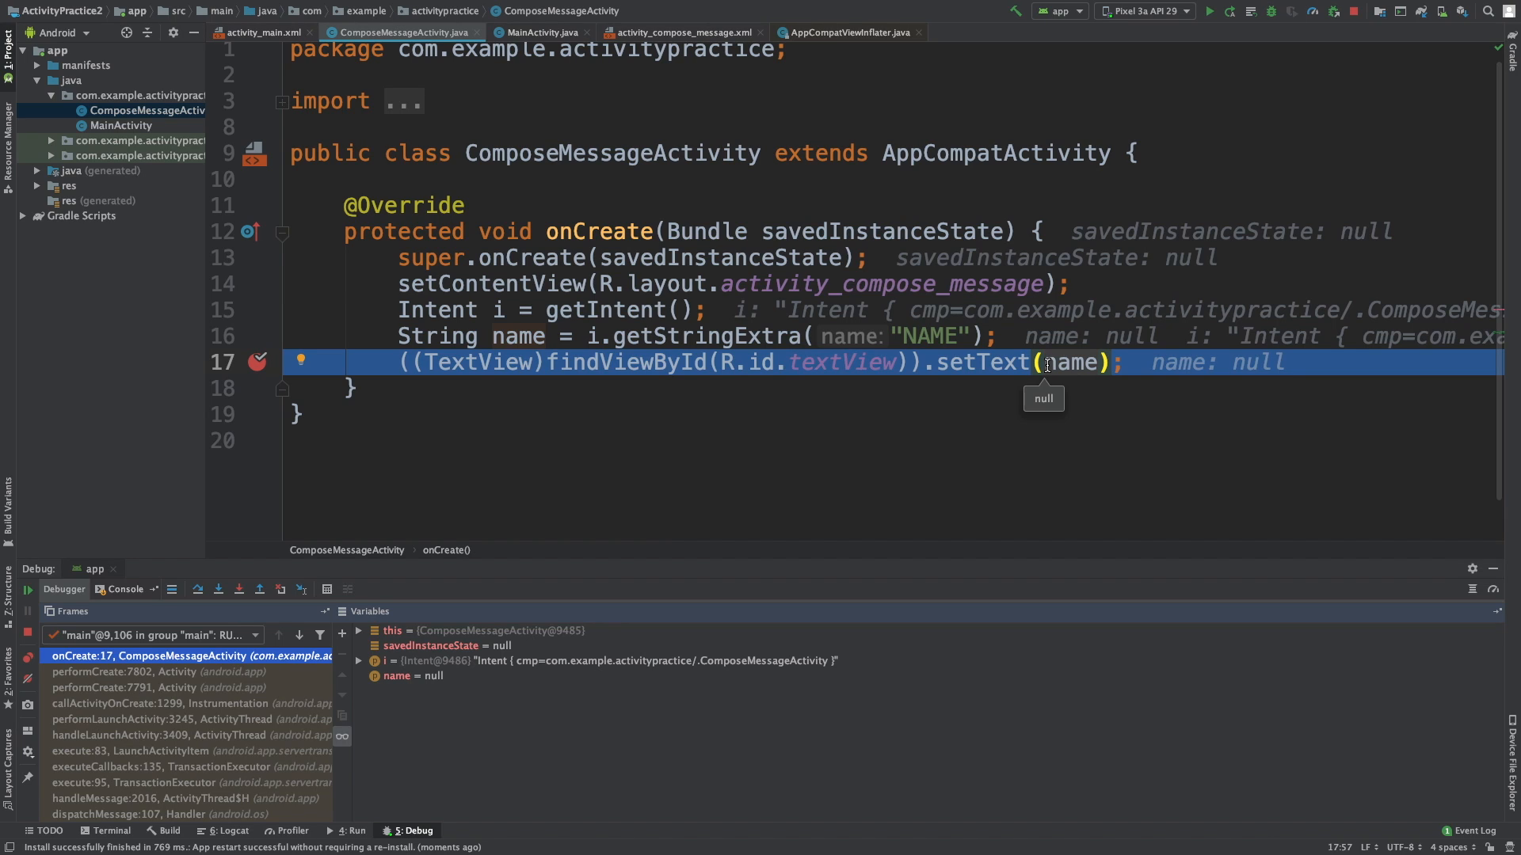
mouse_move(268, 386)
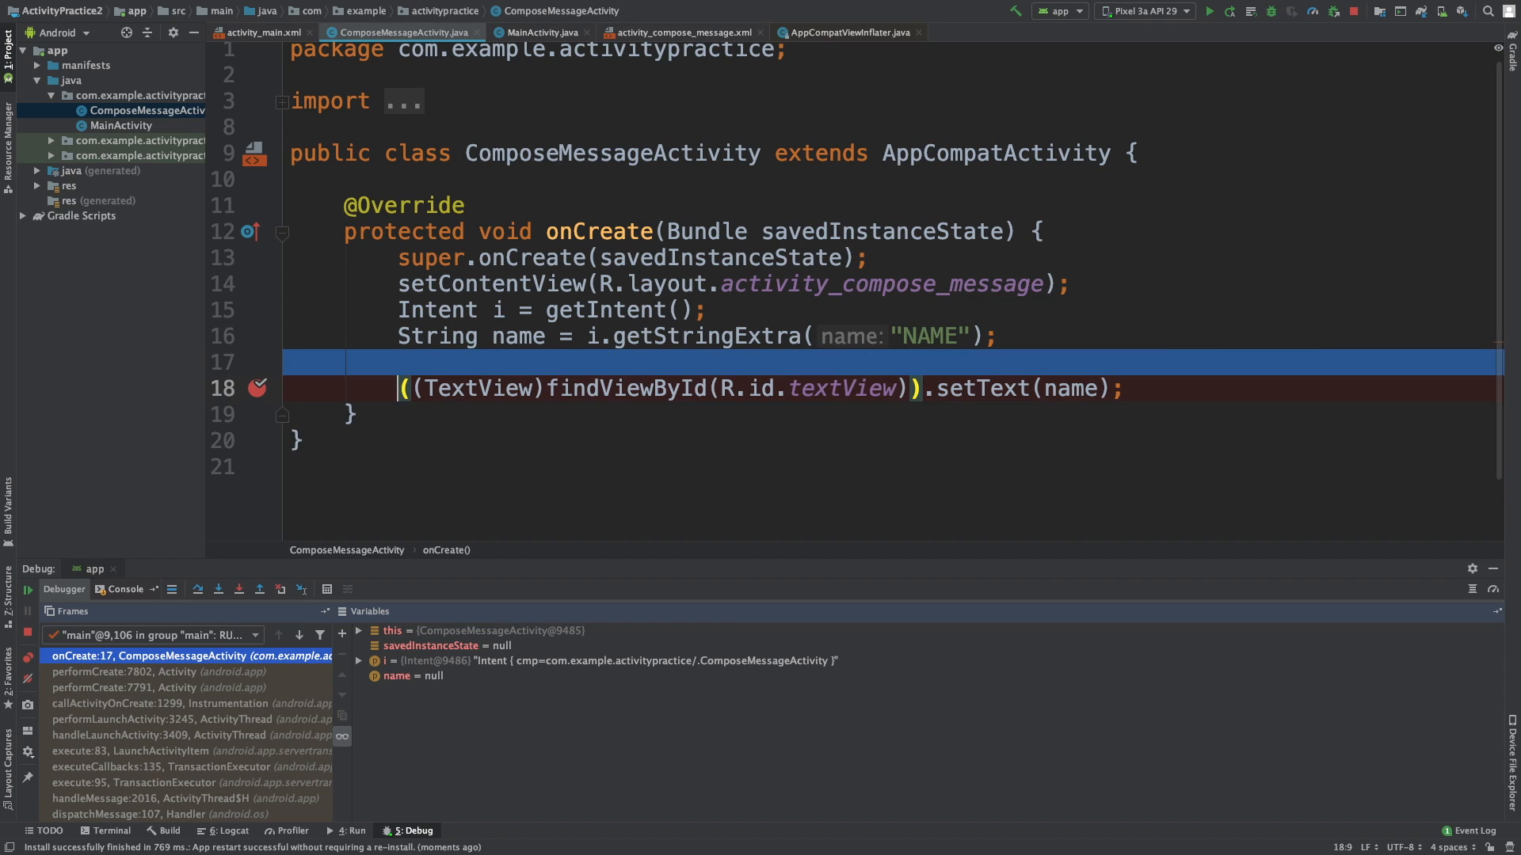
Step: Wrap onCreate in if (name == null) {} else { setText(name); } with the if body left empty
key("Enter")
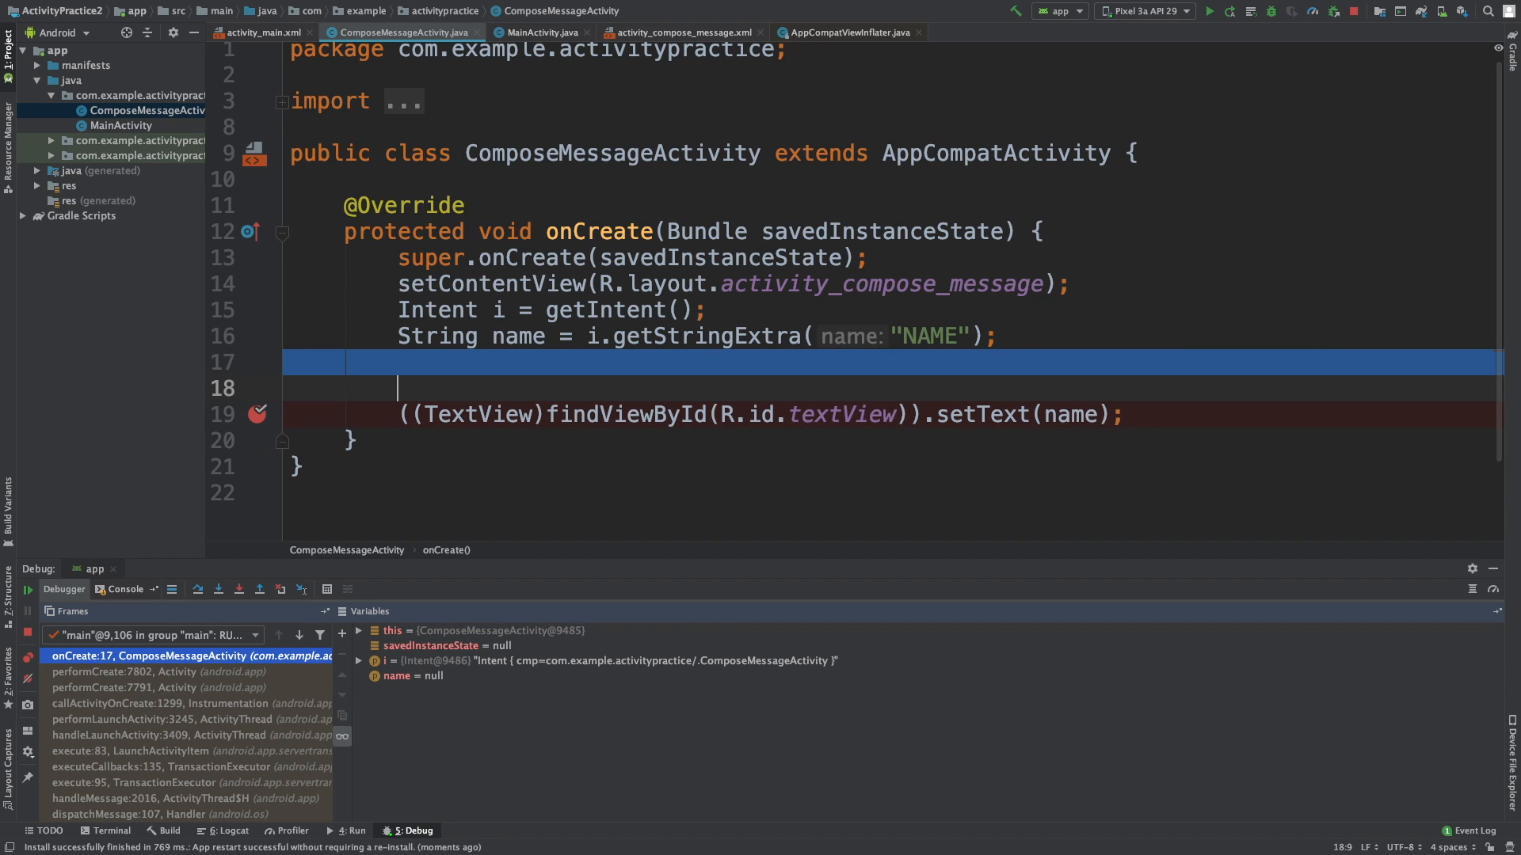
type("if(")
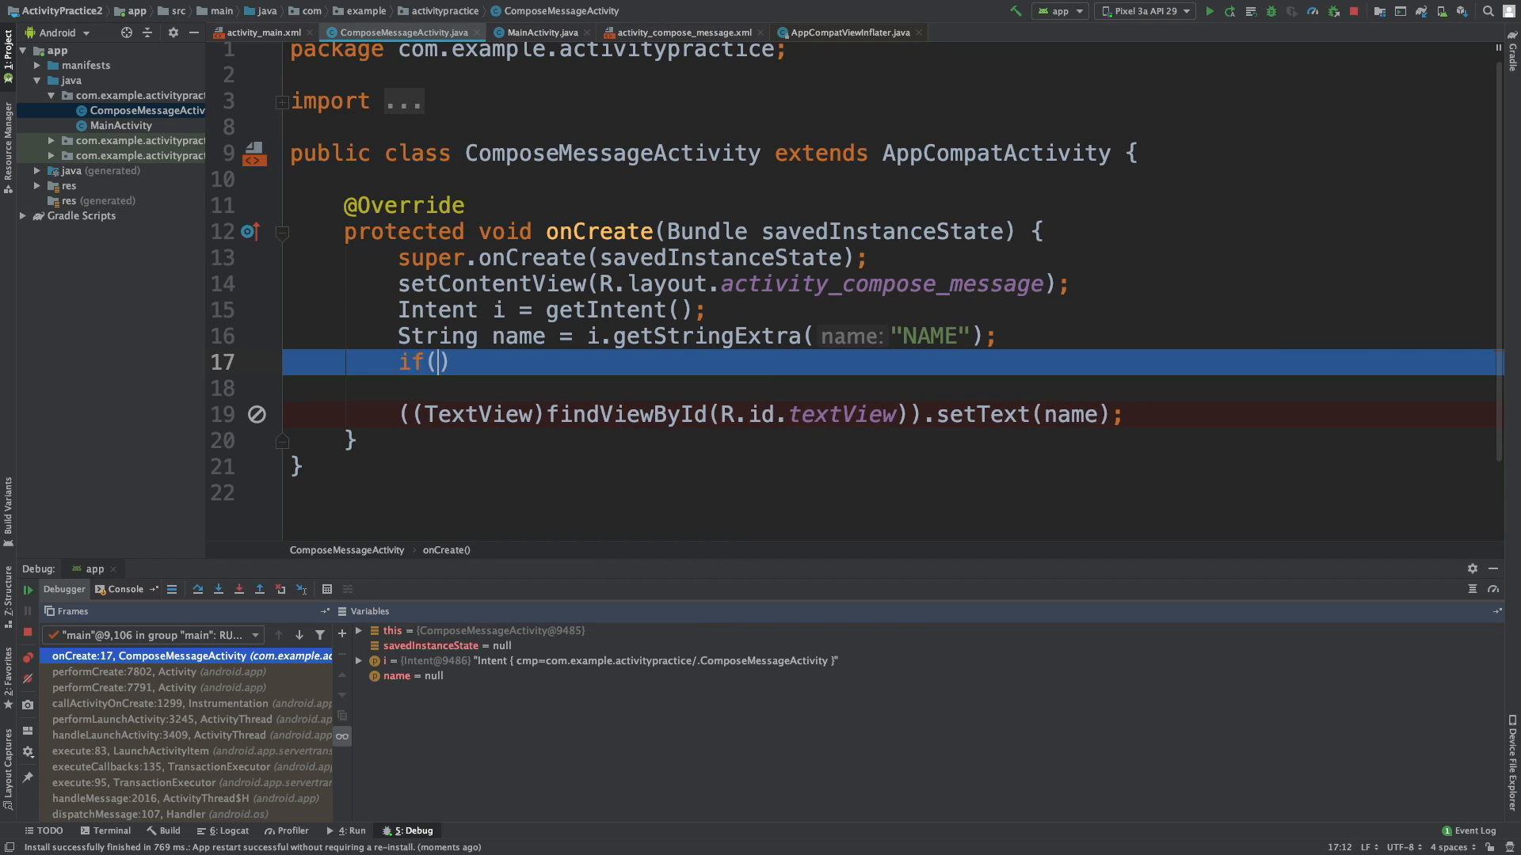
type("{")
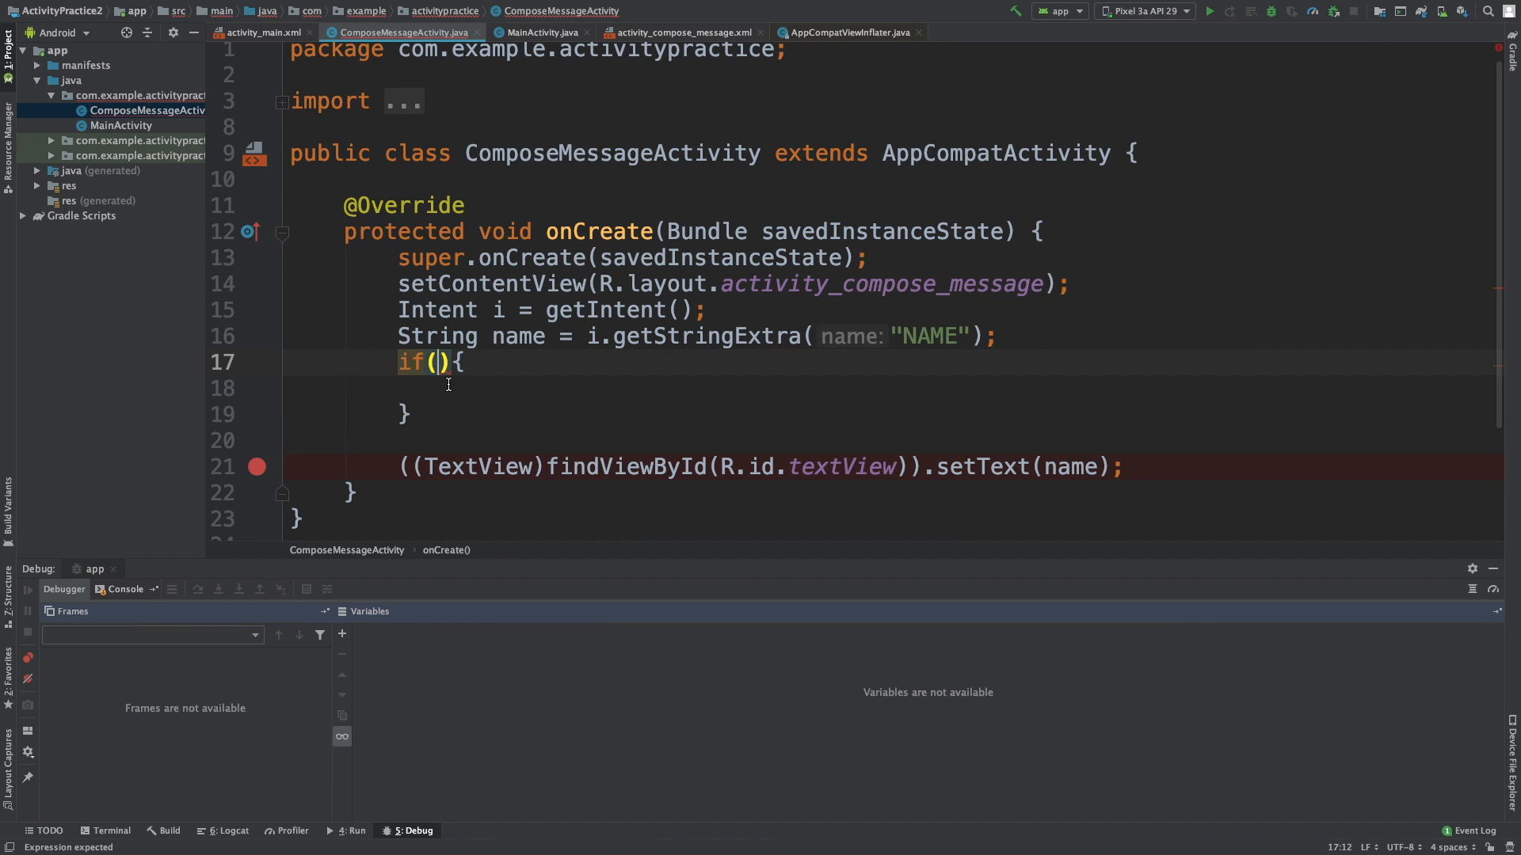
type("name ==")
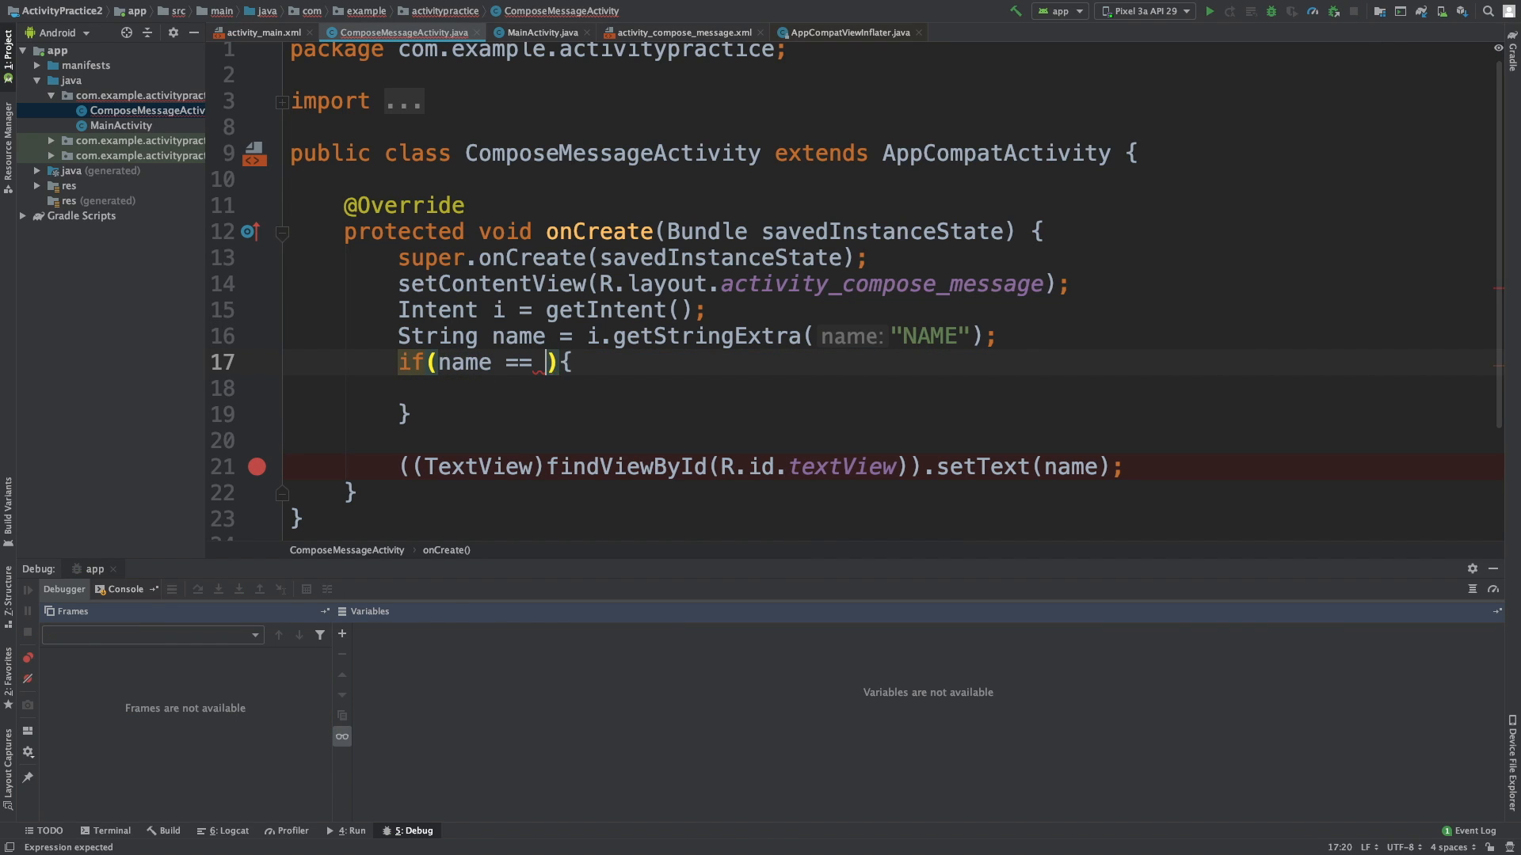
type("null")
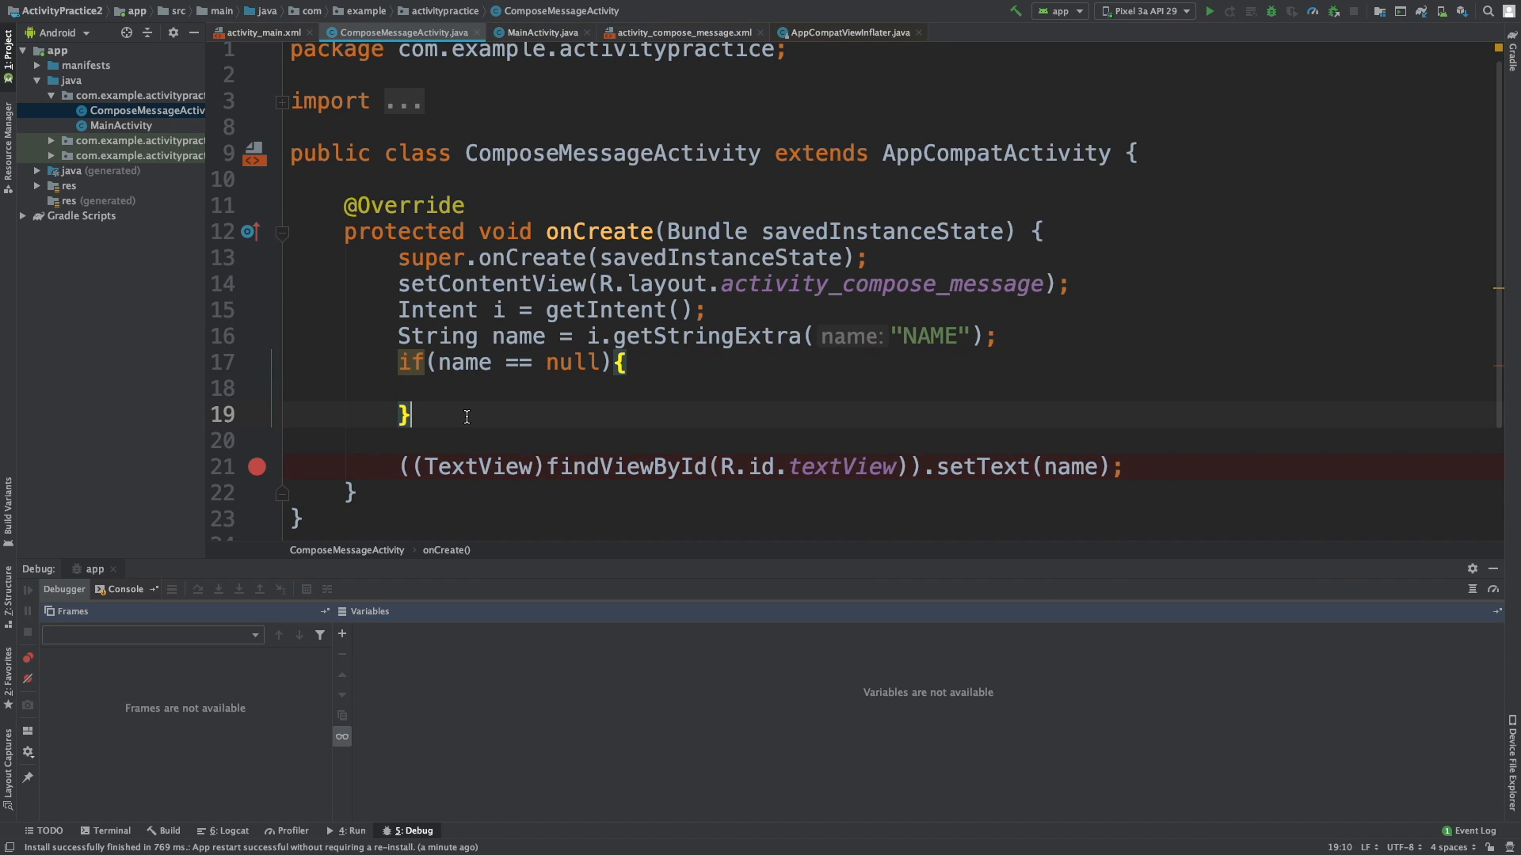
type("else {")
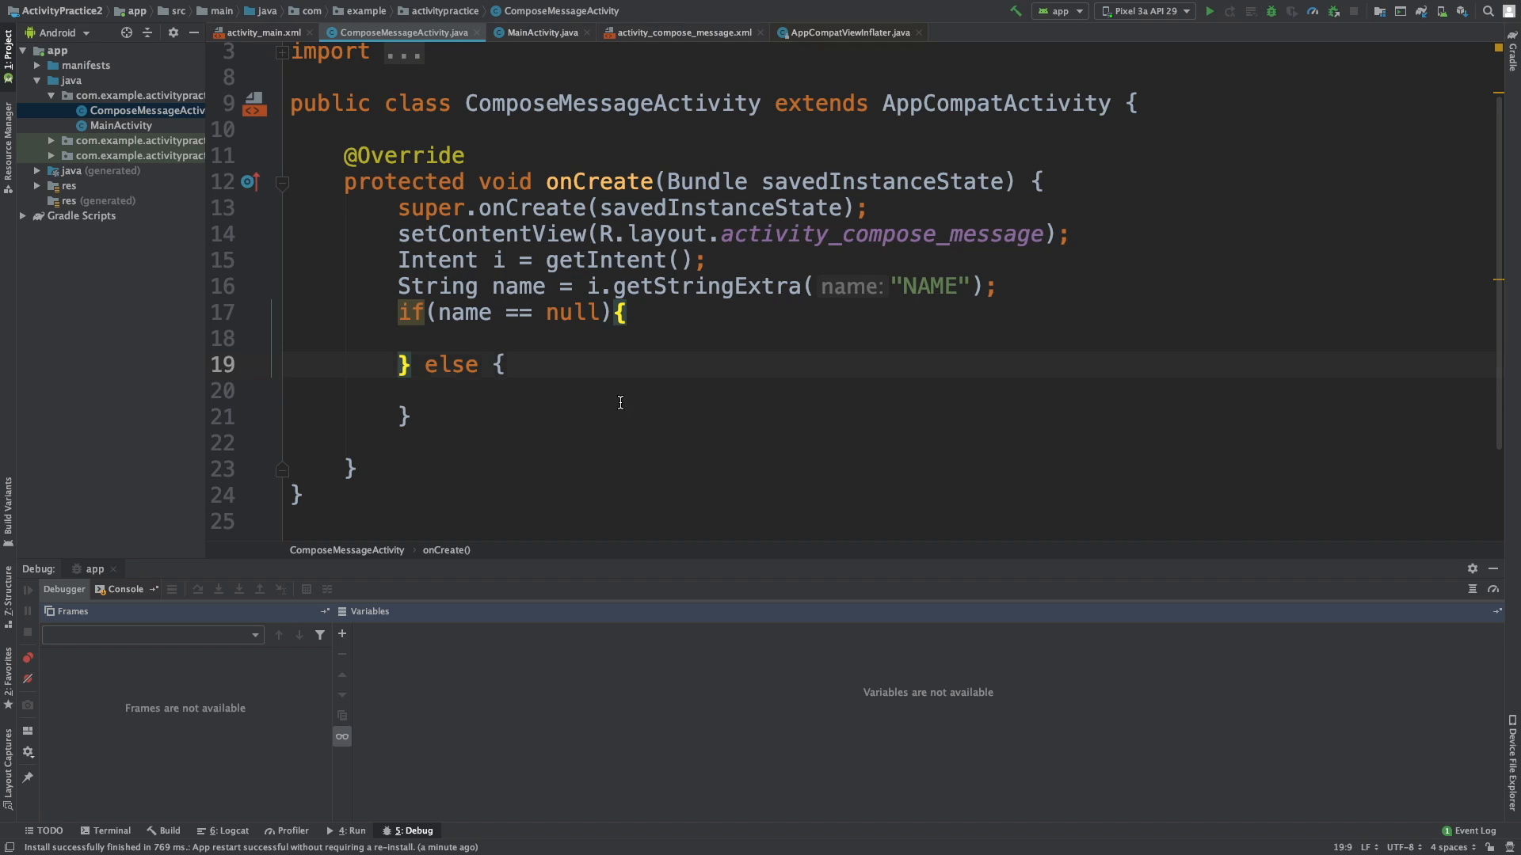
type("((TextView)findViewById(R.id.textView)).setText(name);")
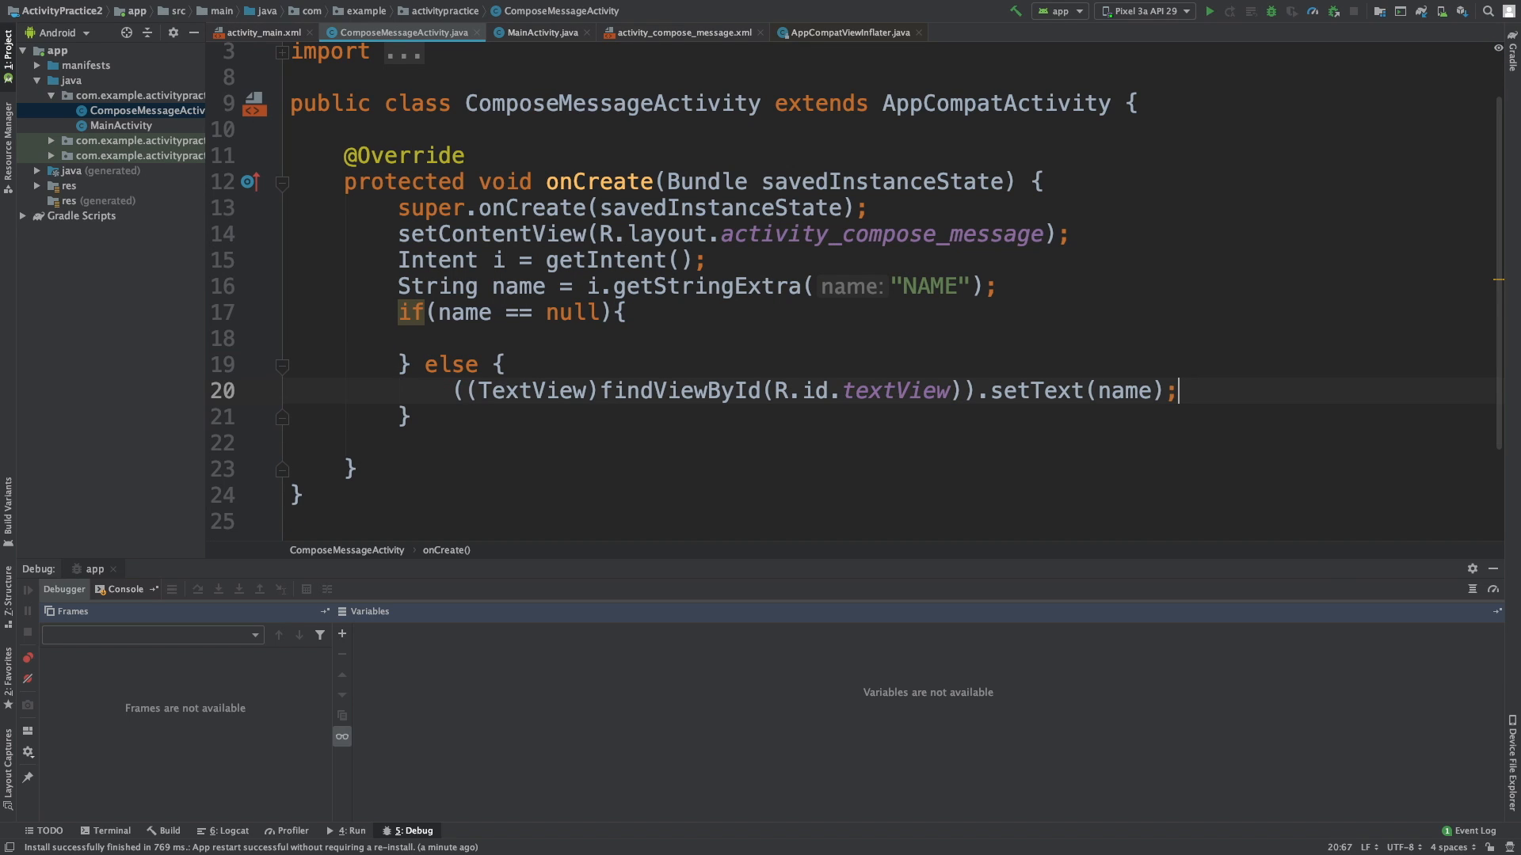
left_click(462, 337)
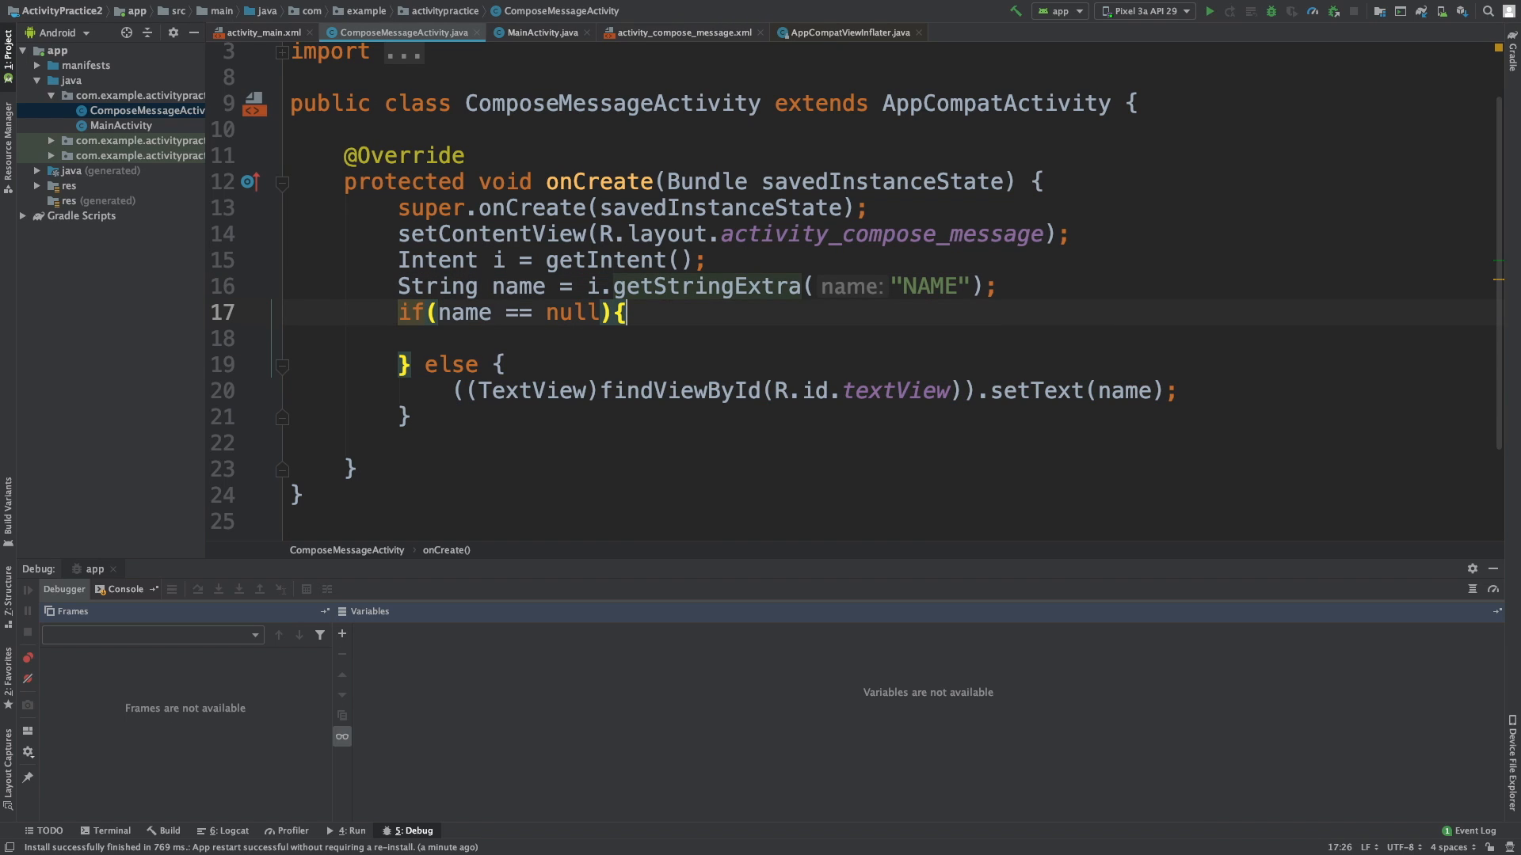
Step: In the if-null branch, set the text view to "Composing Message" instead of name
type("((TextView)findViewById(R.id.textView)).setText(name);")
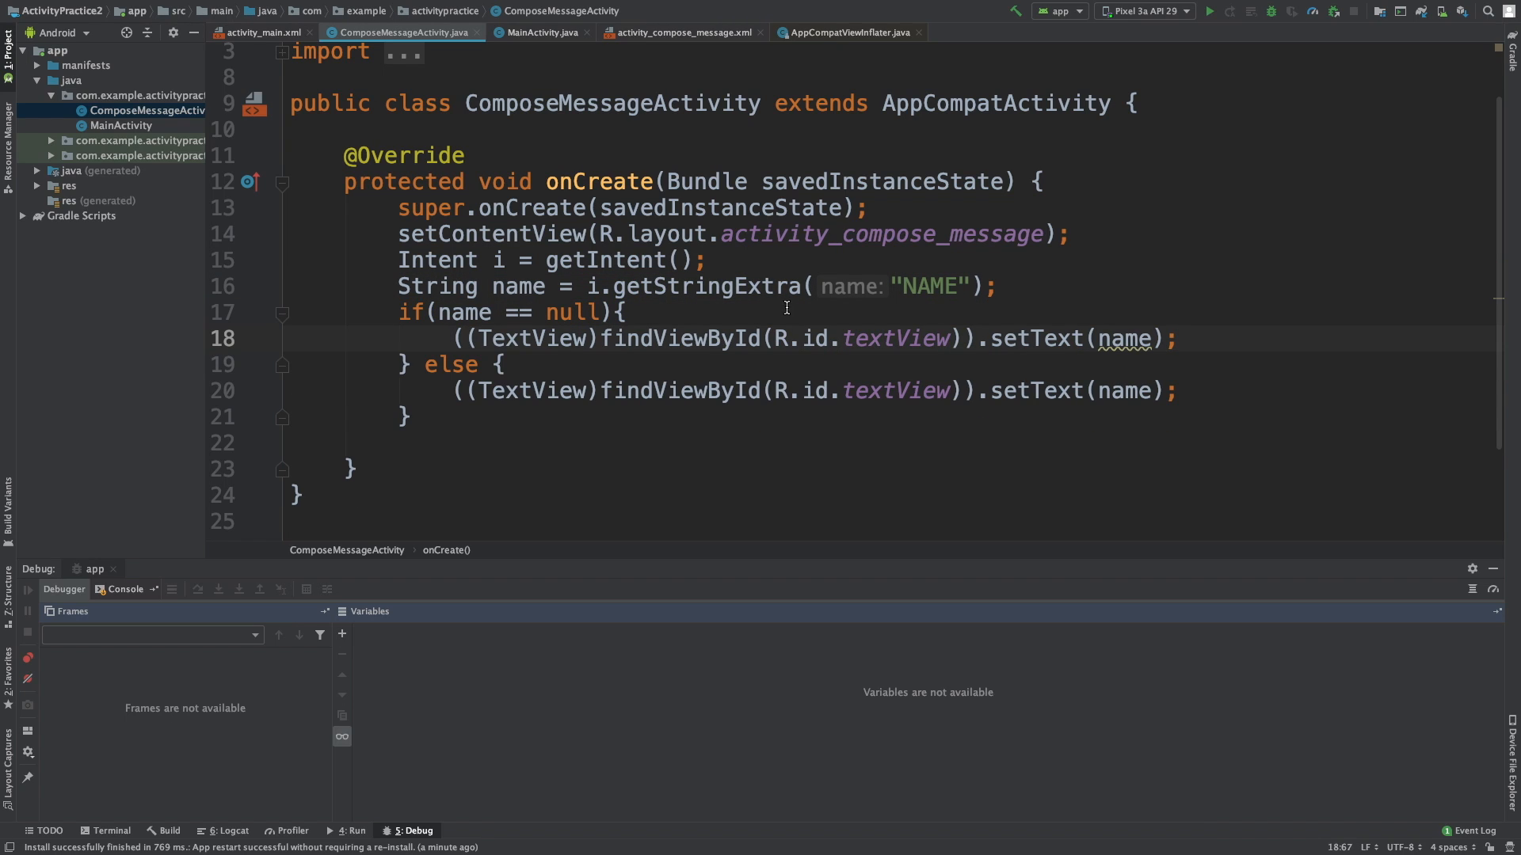
double_click(1128, 337)
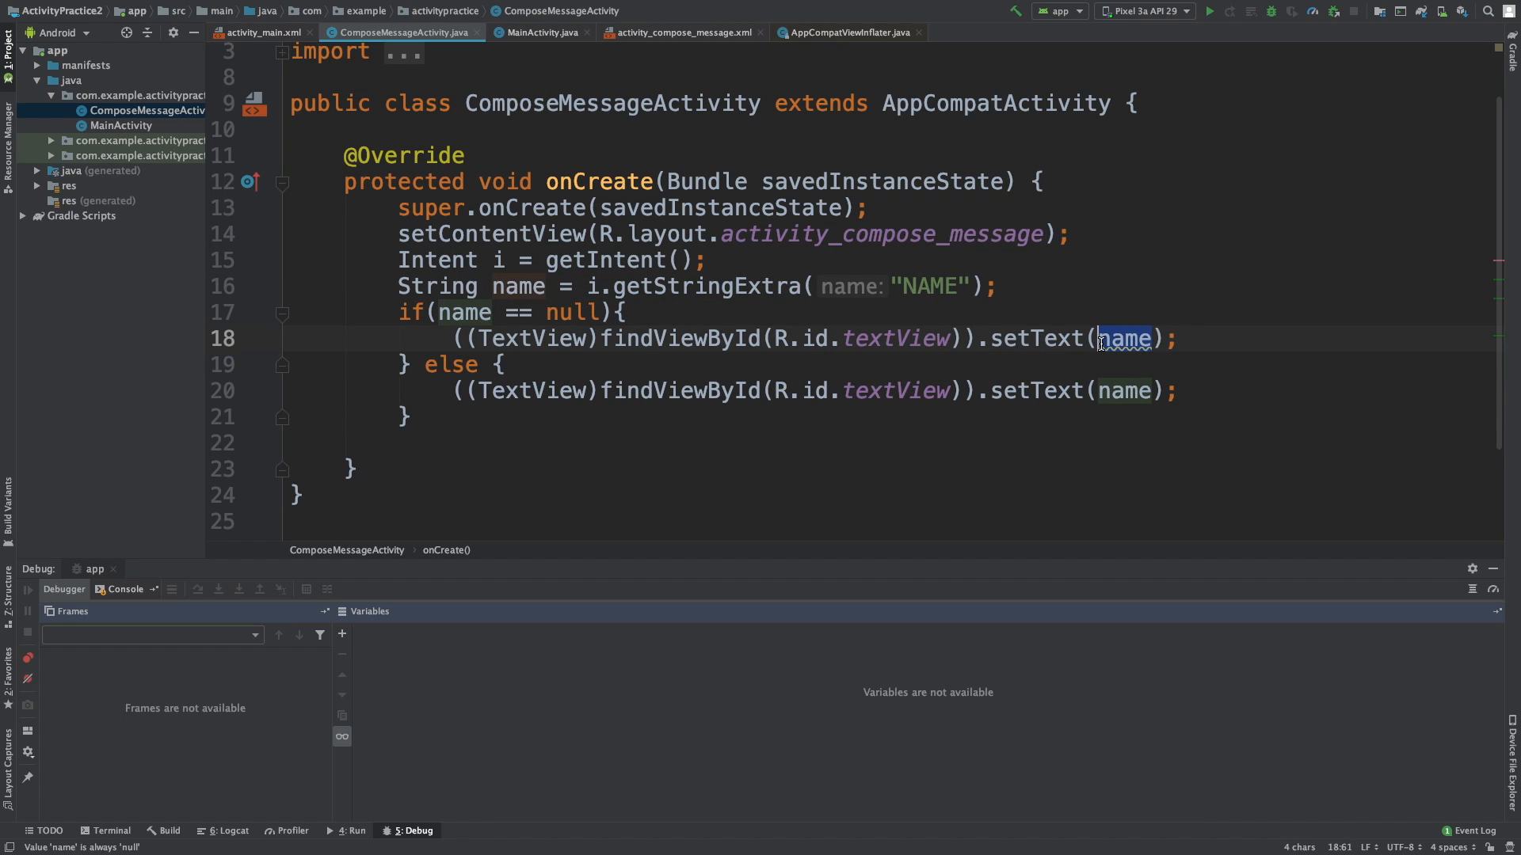
type("\"Composi\"")
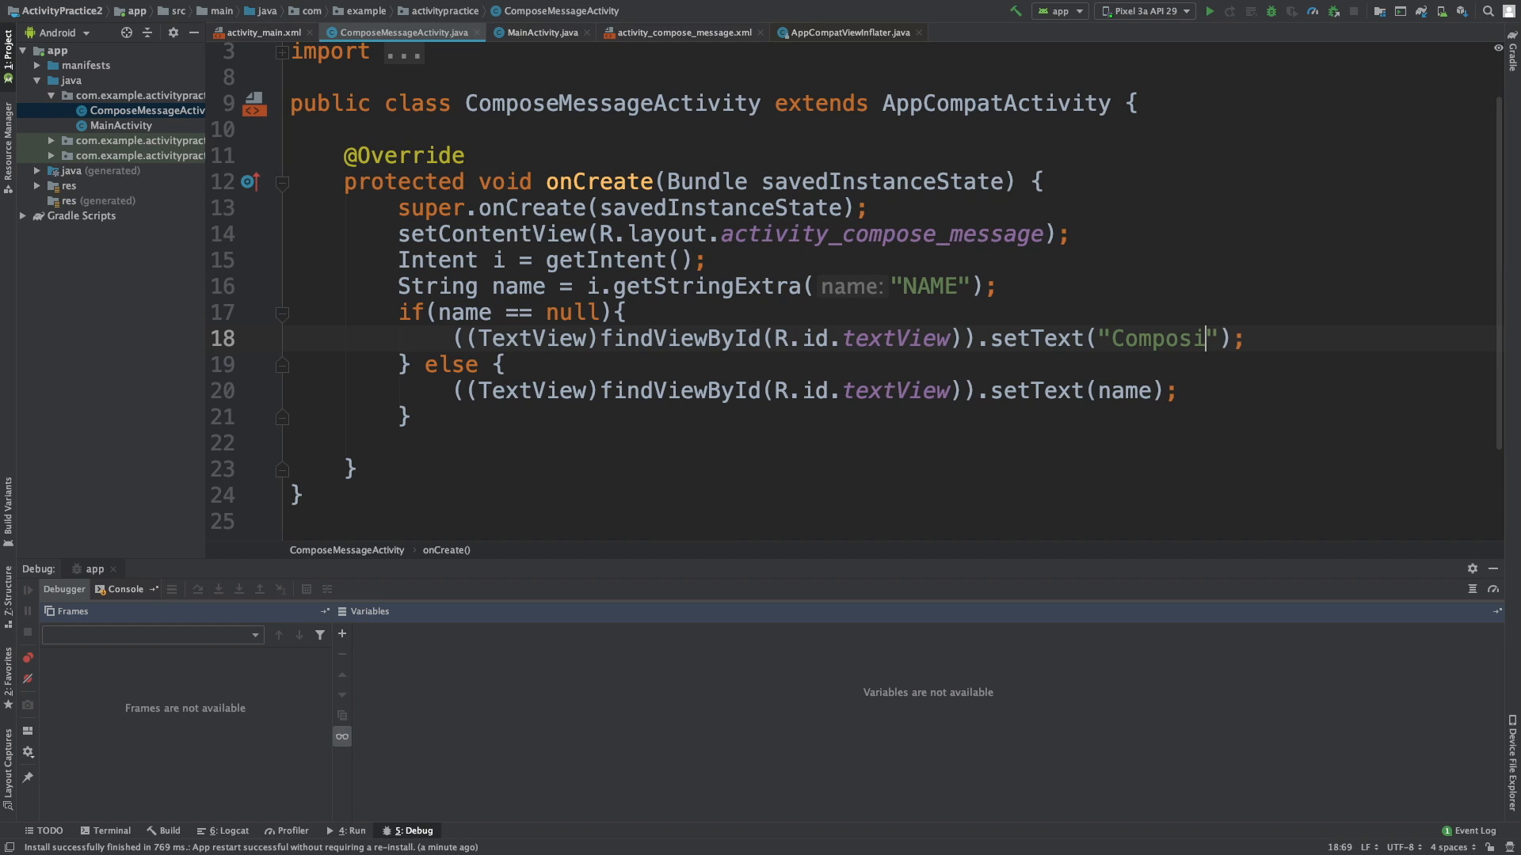
type("ng Message")
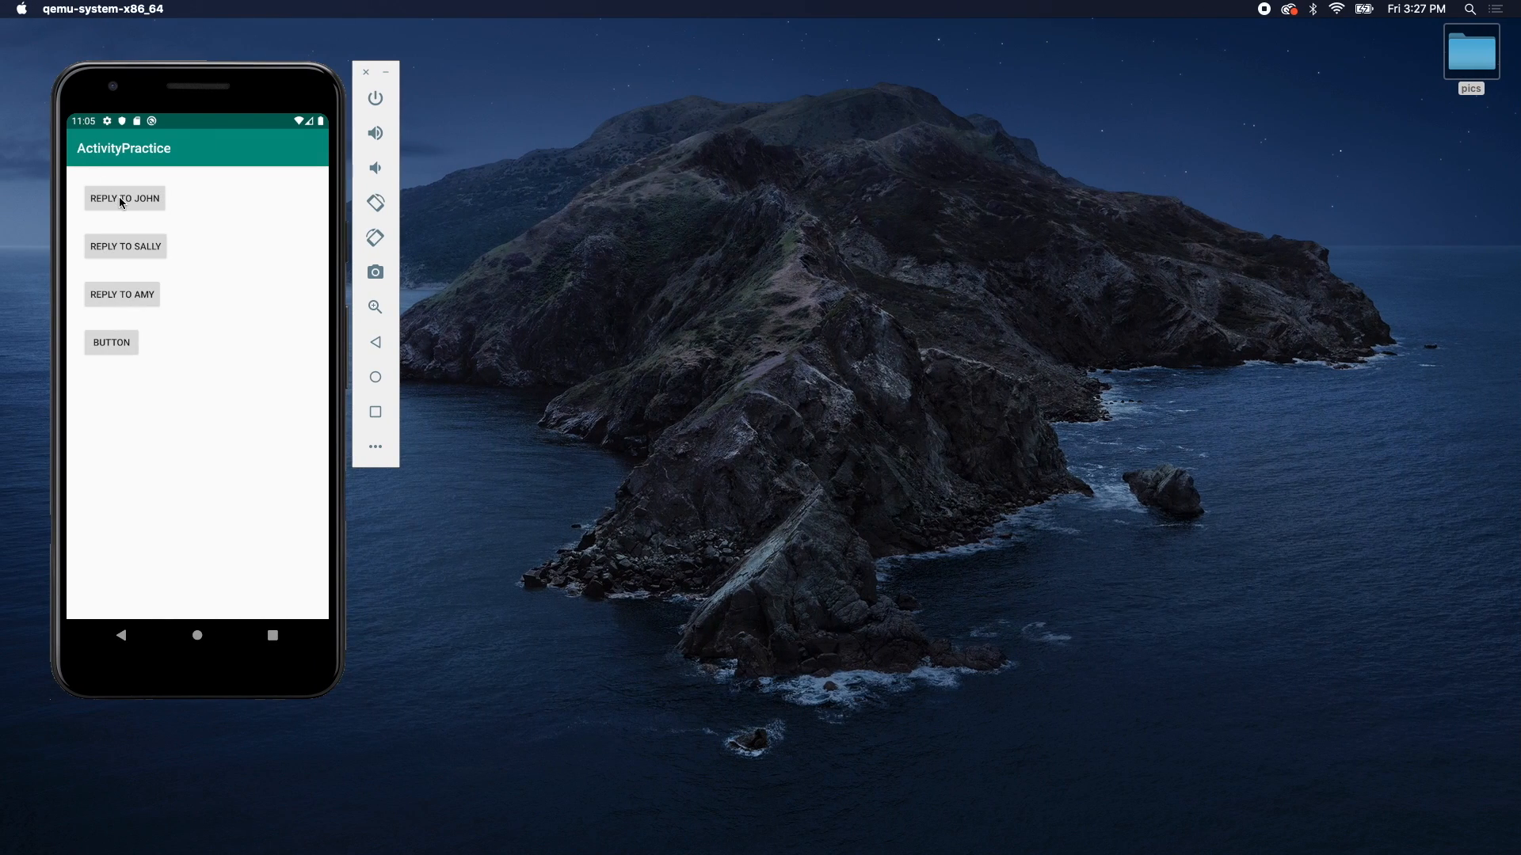
left_click(124, 198)
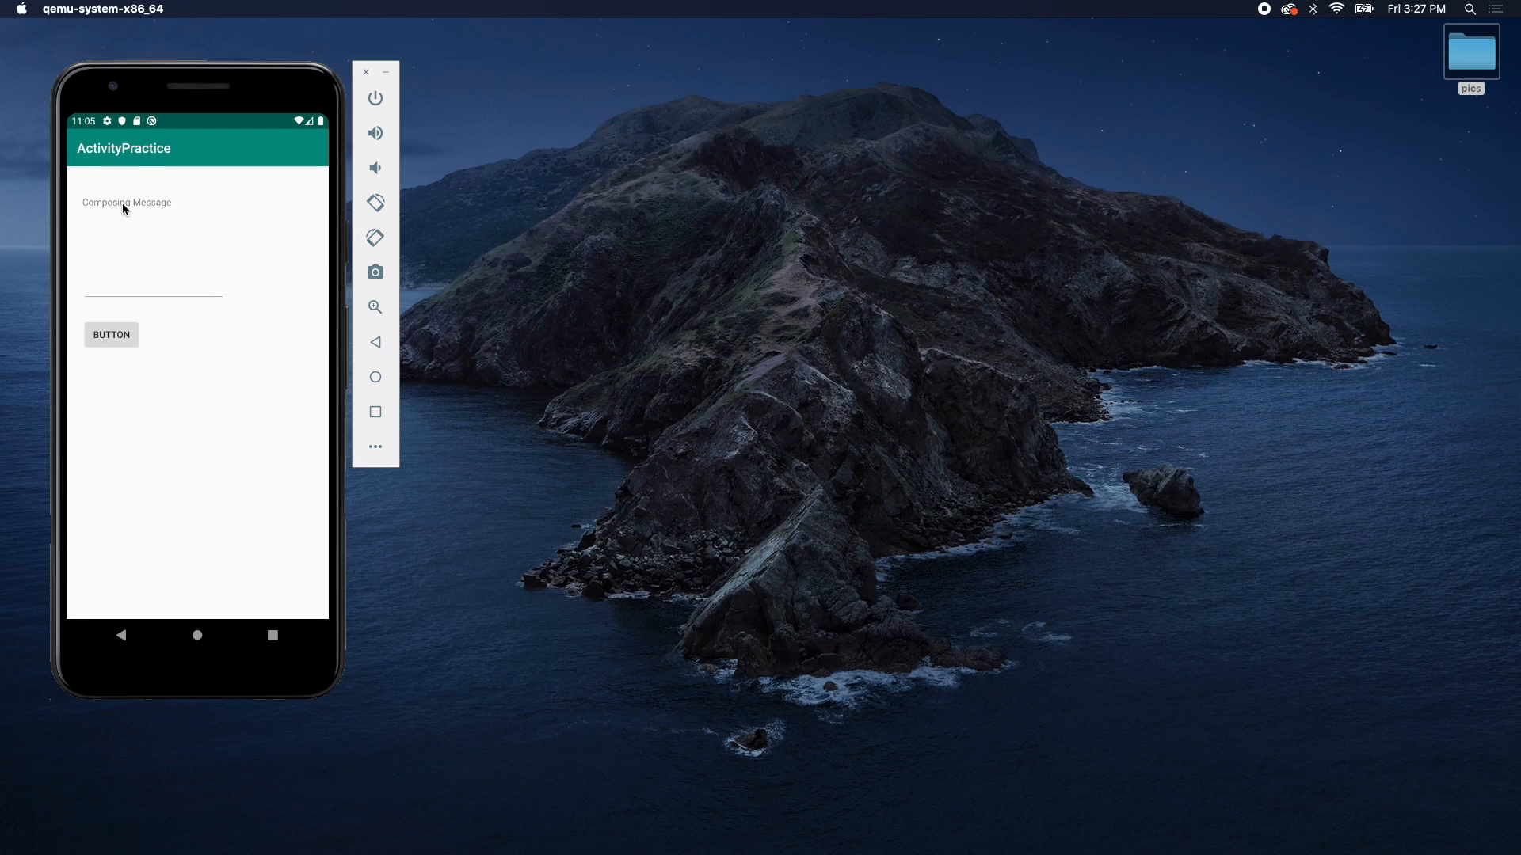
mouse_move(79, 201)
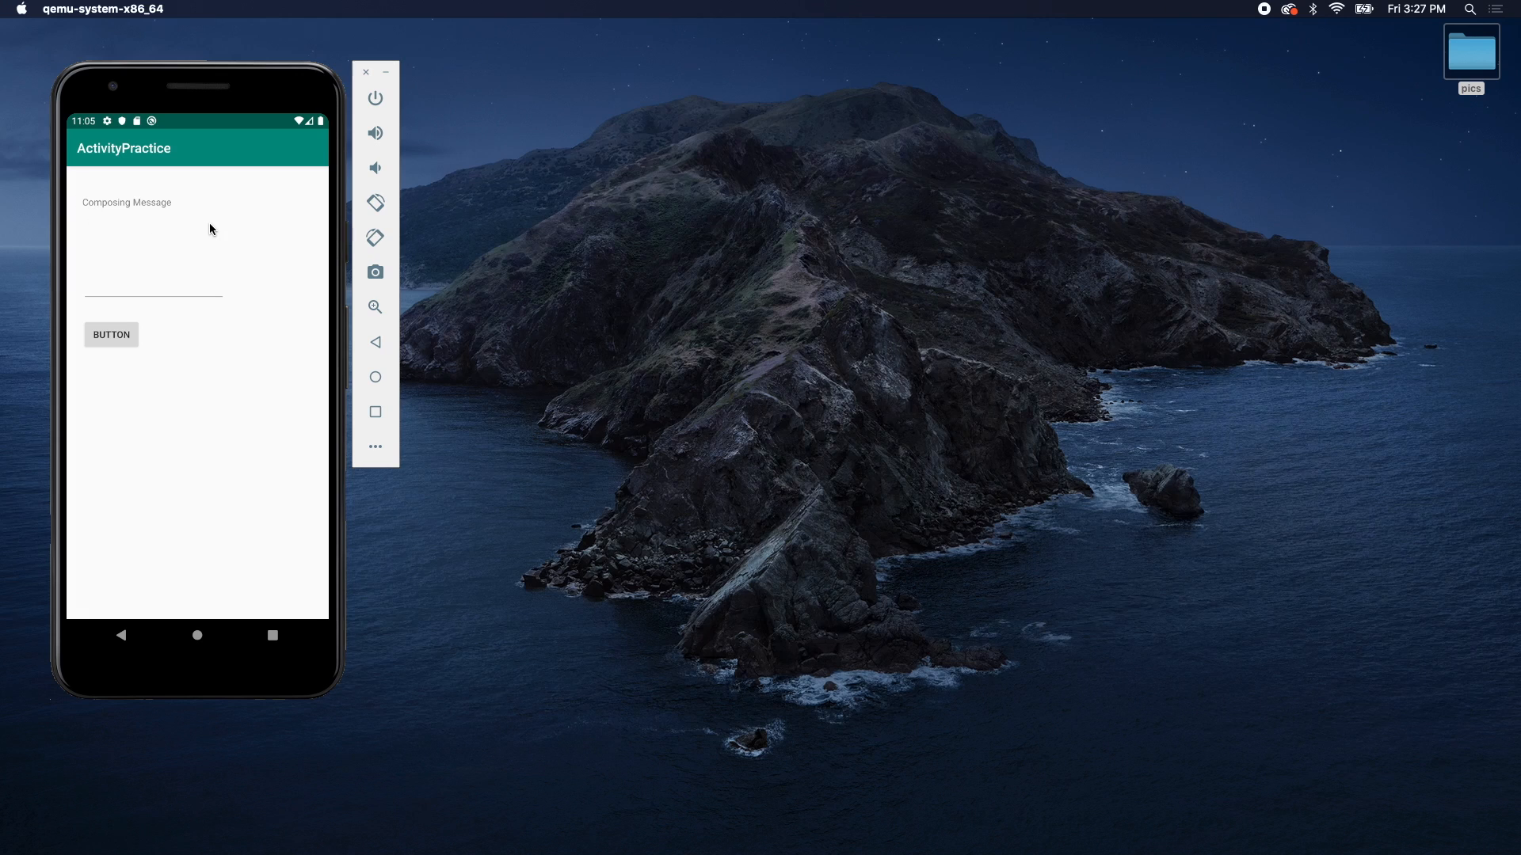
mouse_move(724, 396)
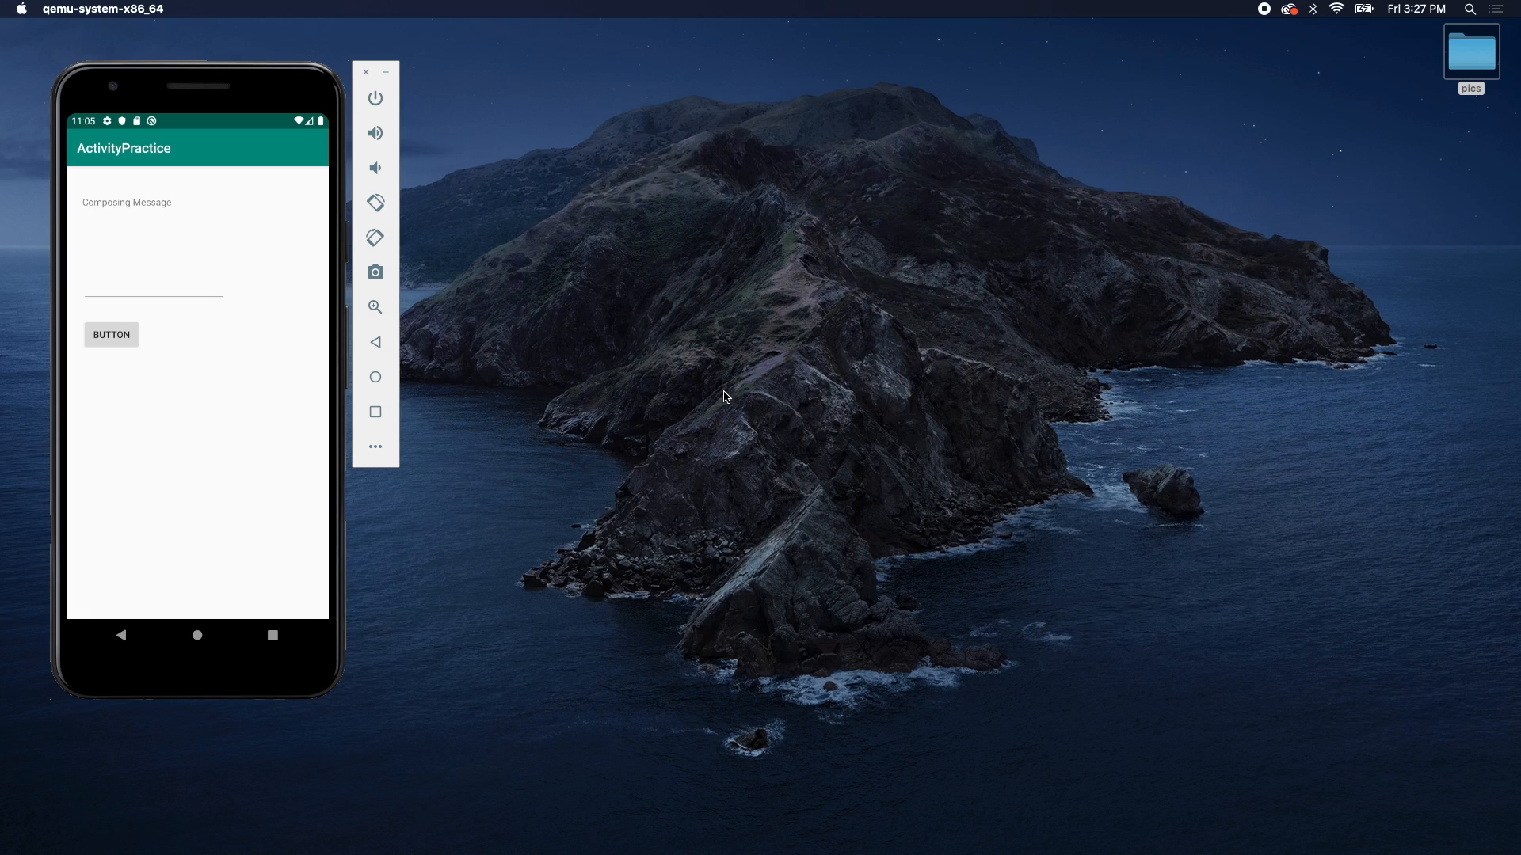
mouse_move(130, 466)
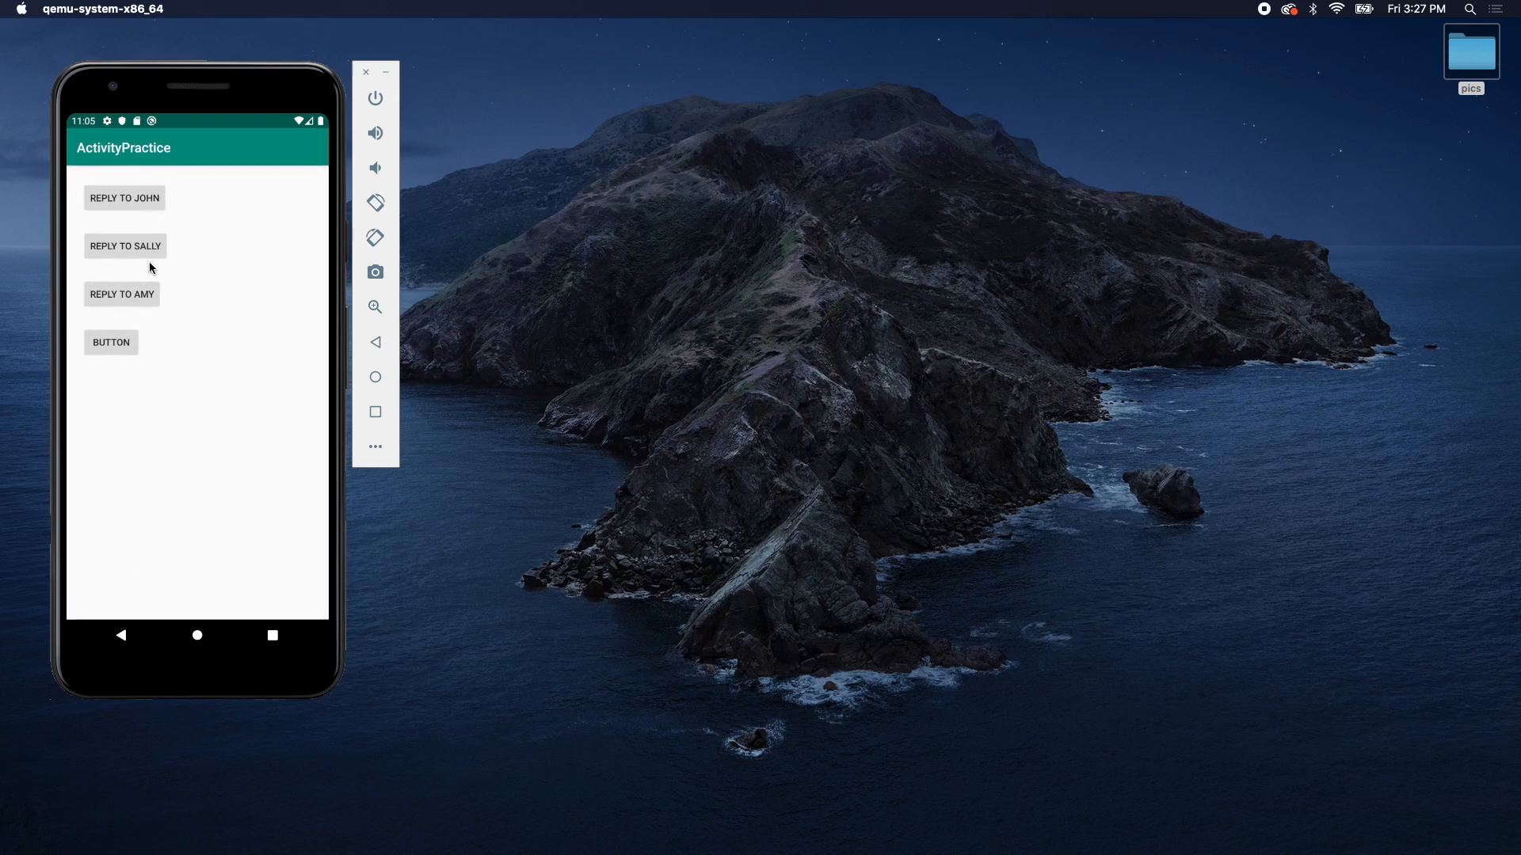
mouse_move(142, 193)
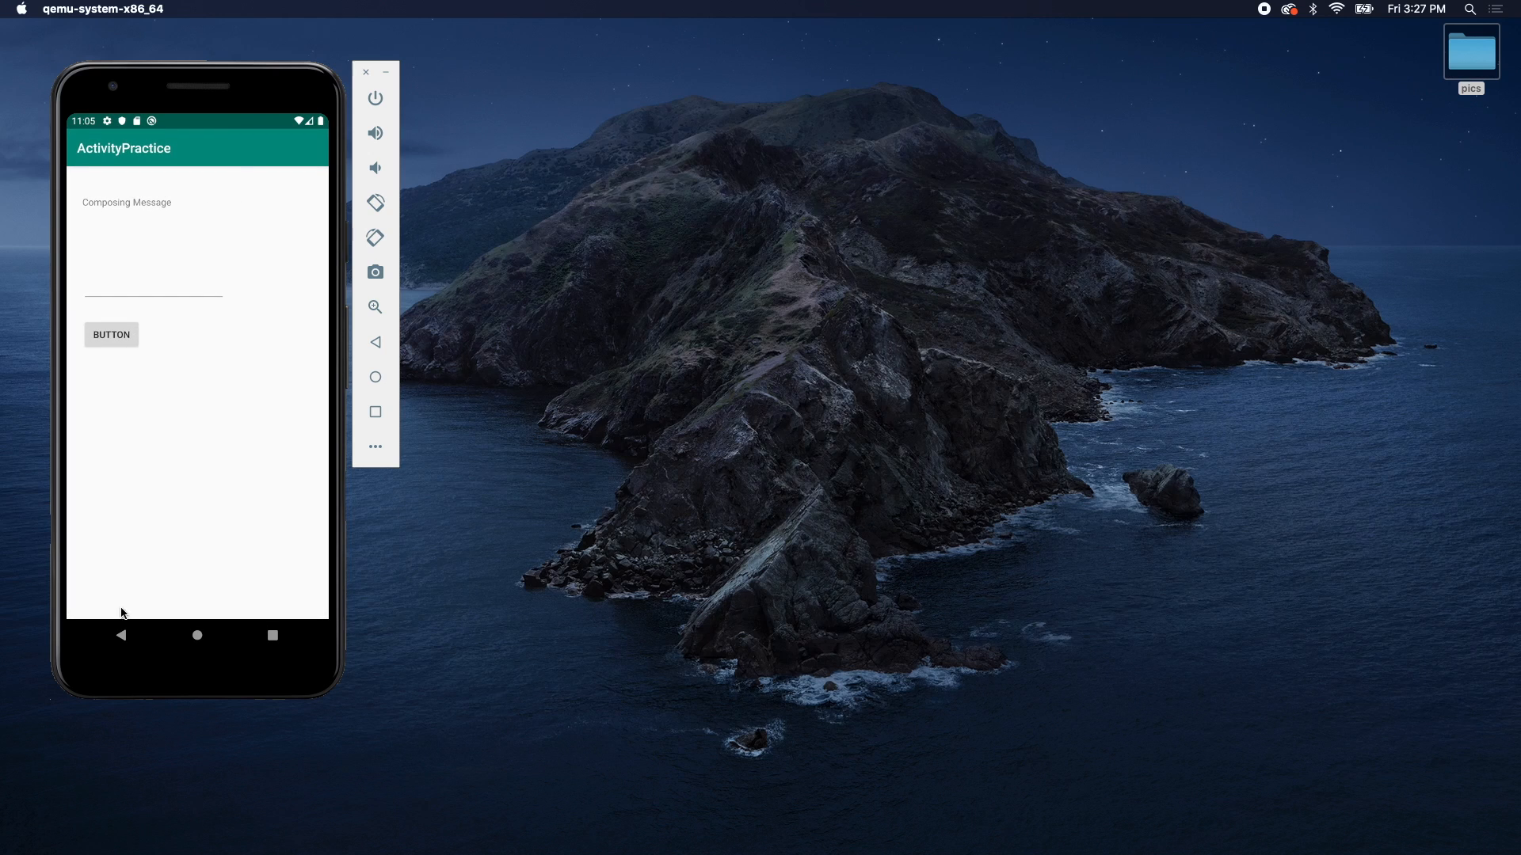
left_click(111, 334)
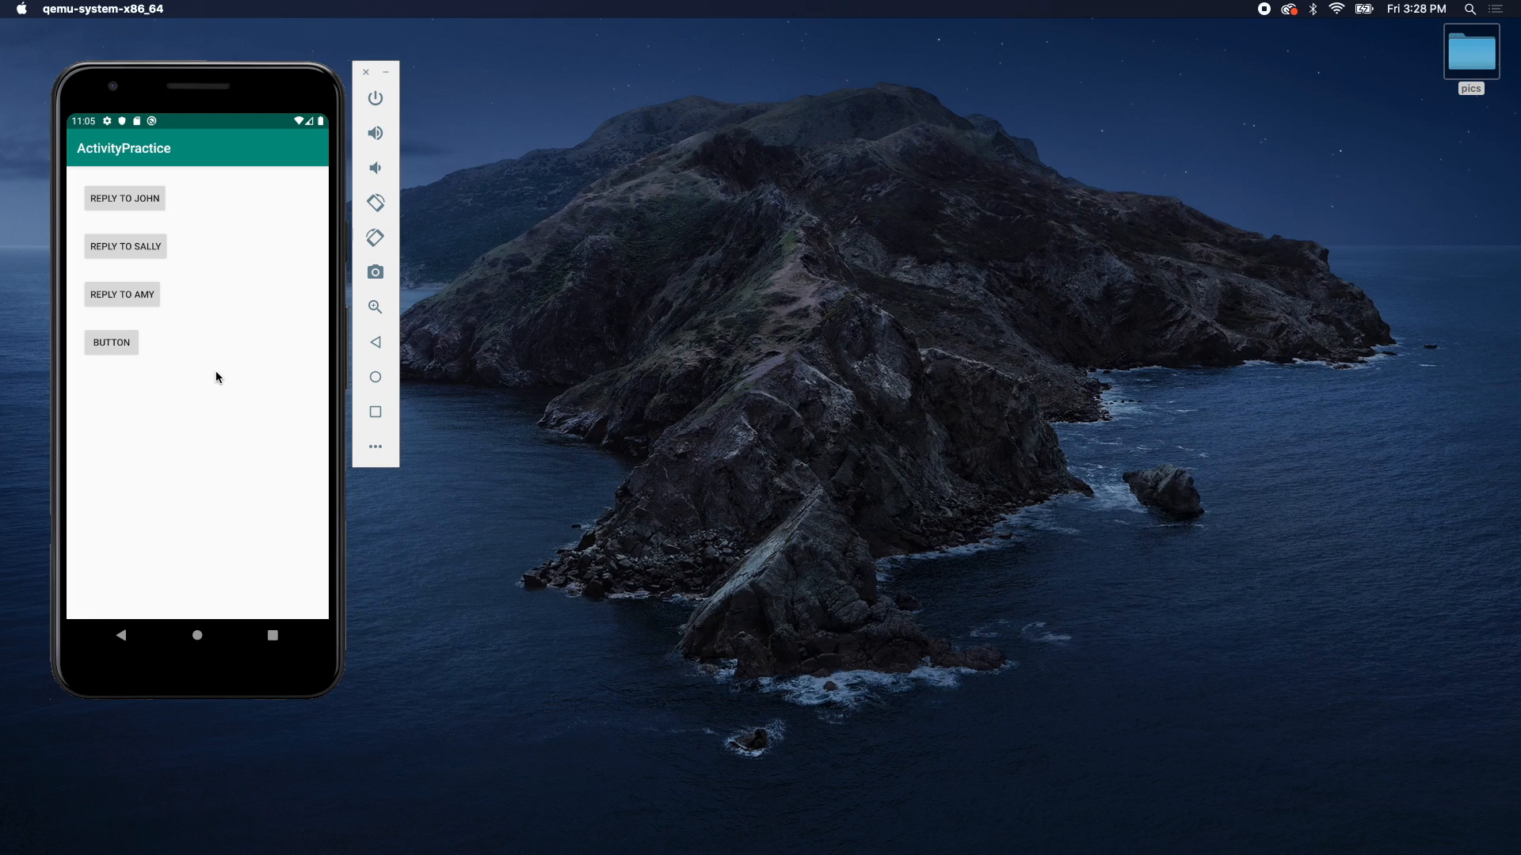
mouse_move(130, 209)
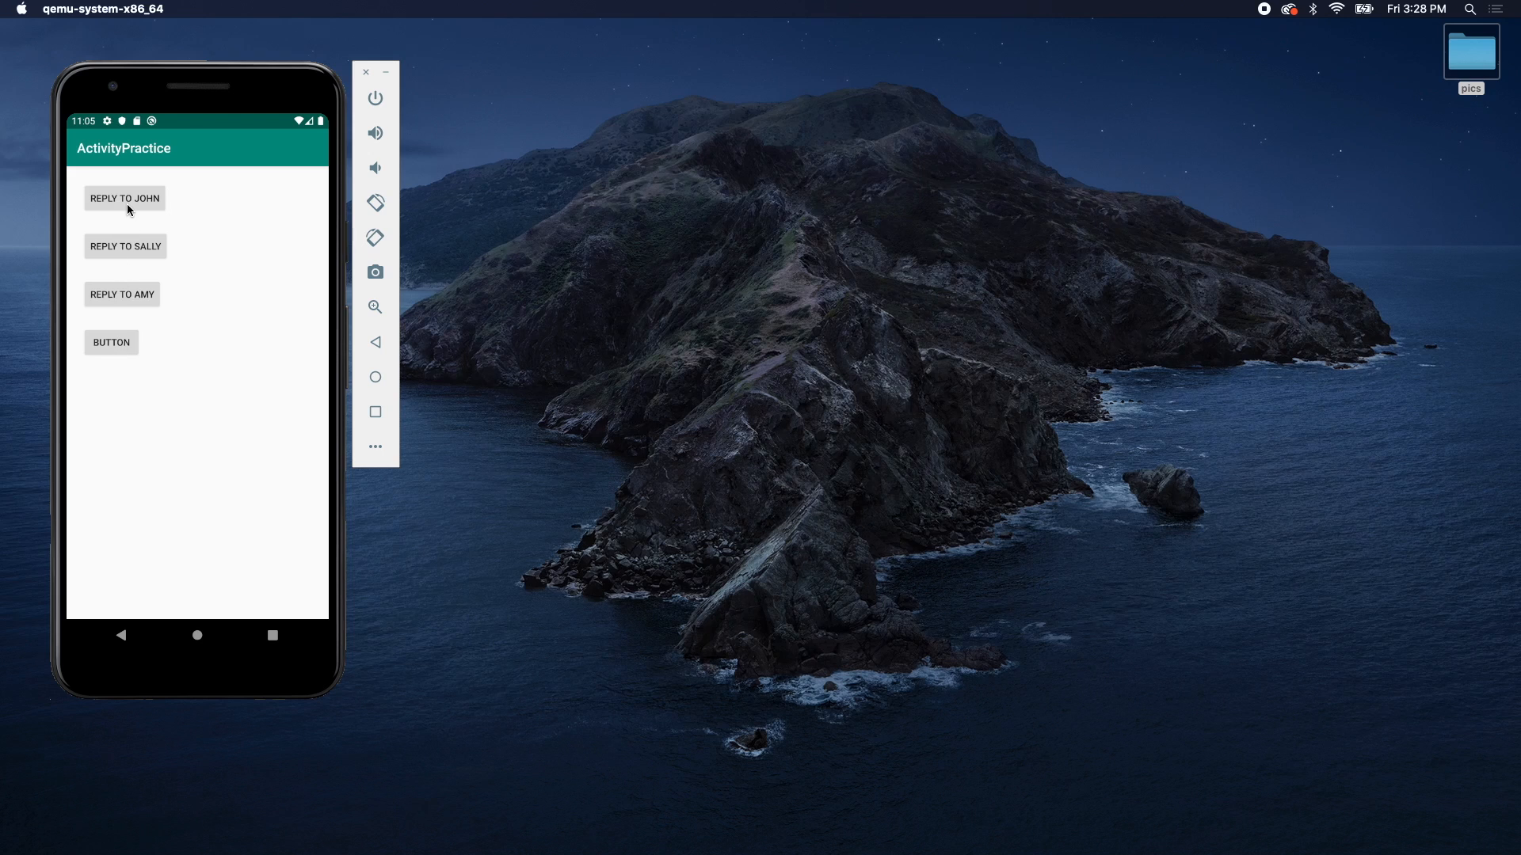
Step: Tap REPLY TO JOHN so the compose screen shows Composing Message
left_click(125, 198)
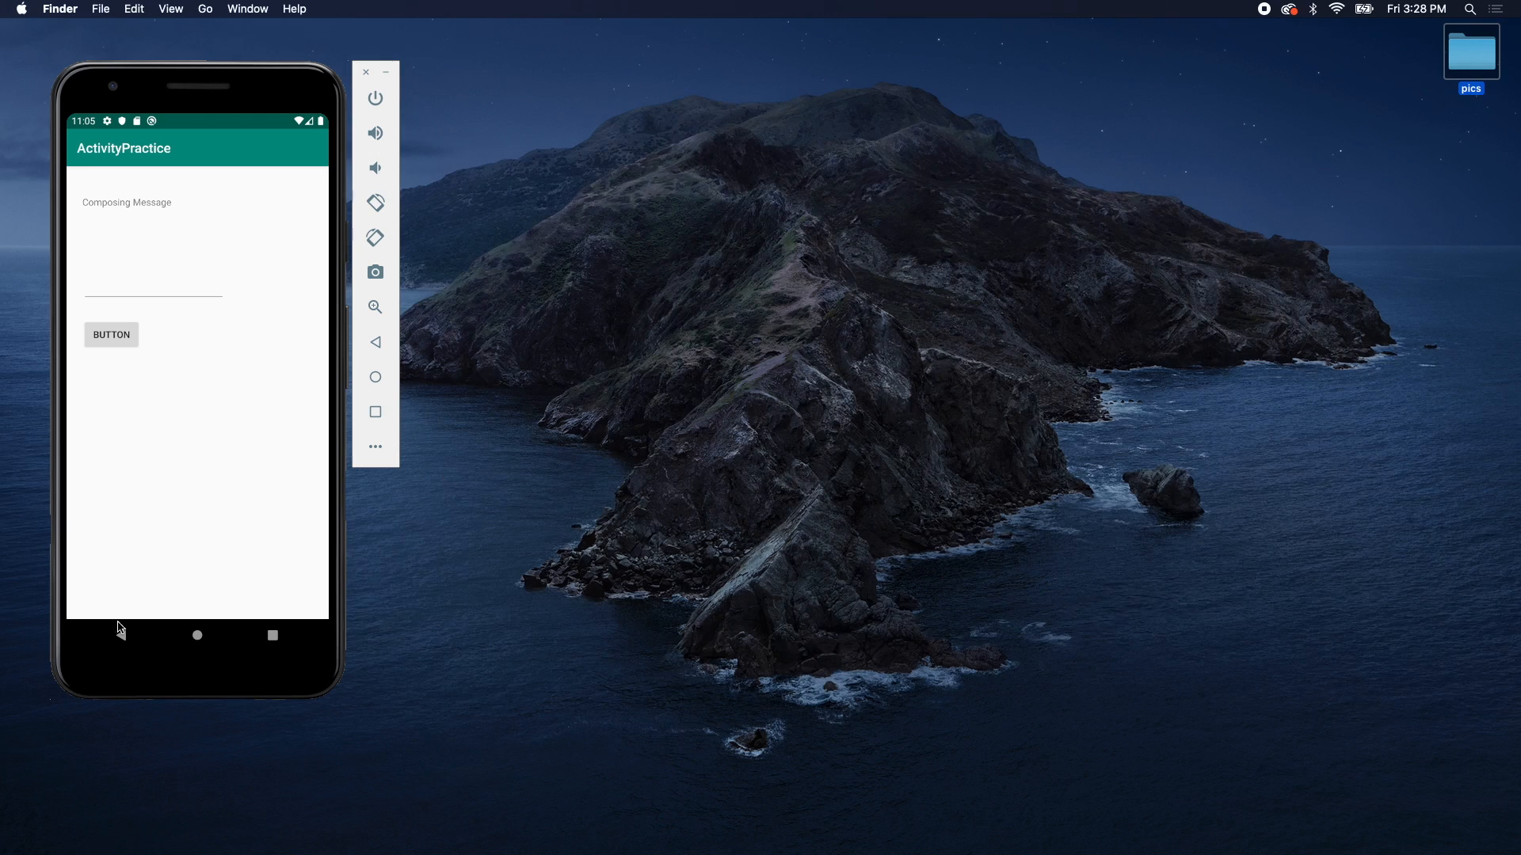
left_click(118, 637)
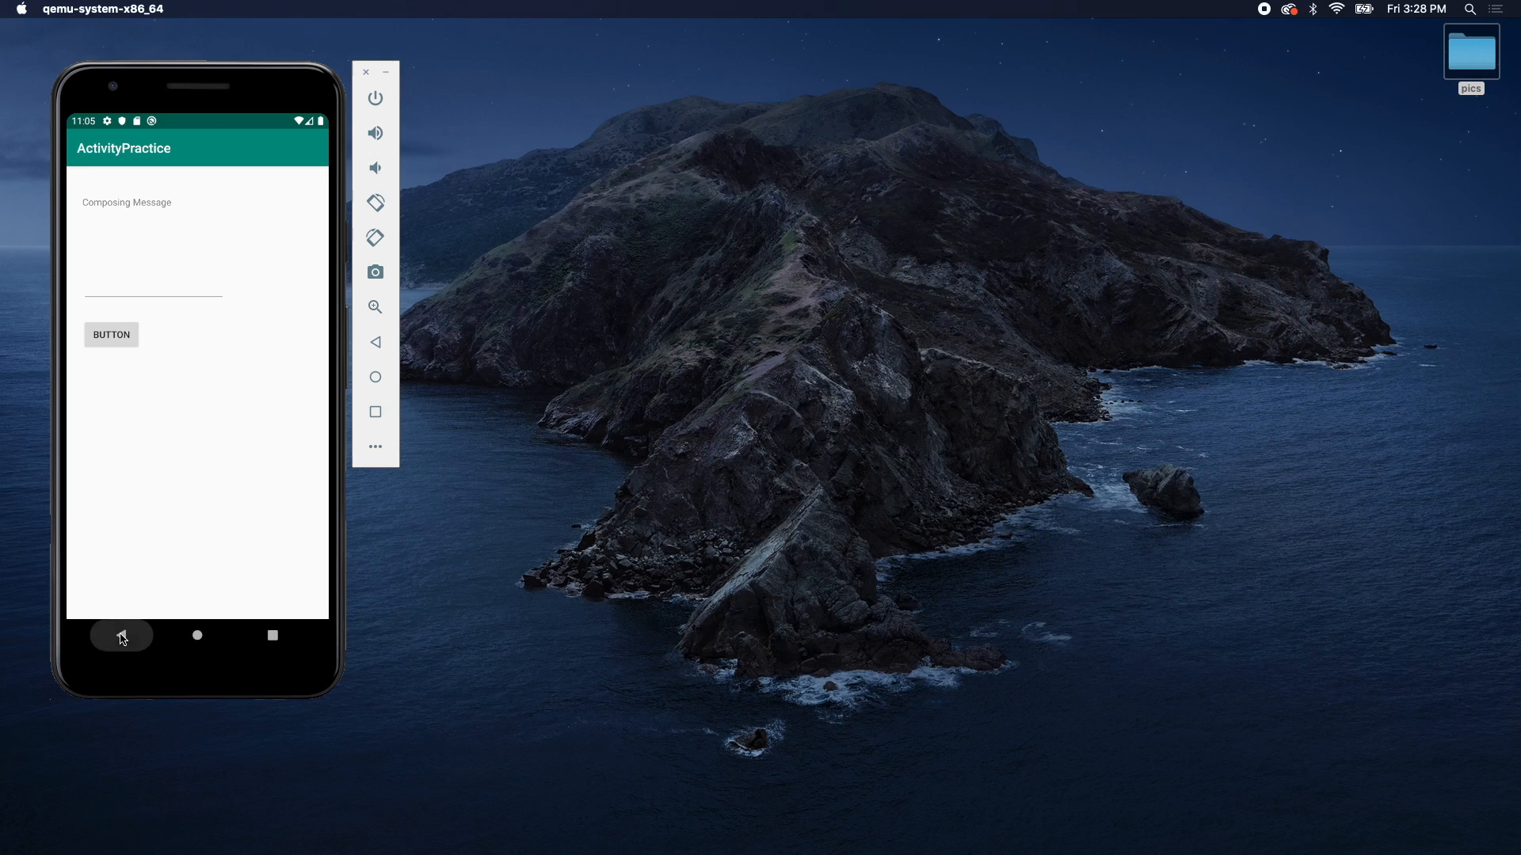
left_click(111, 335)
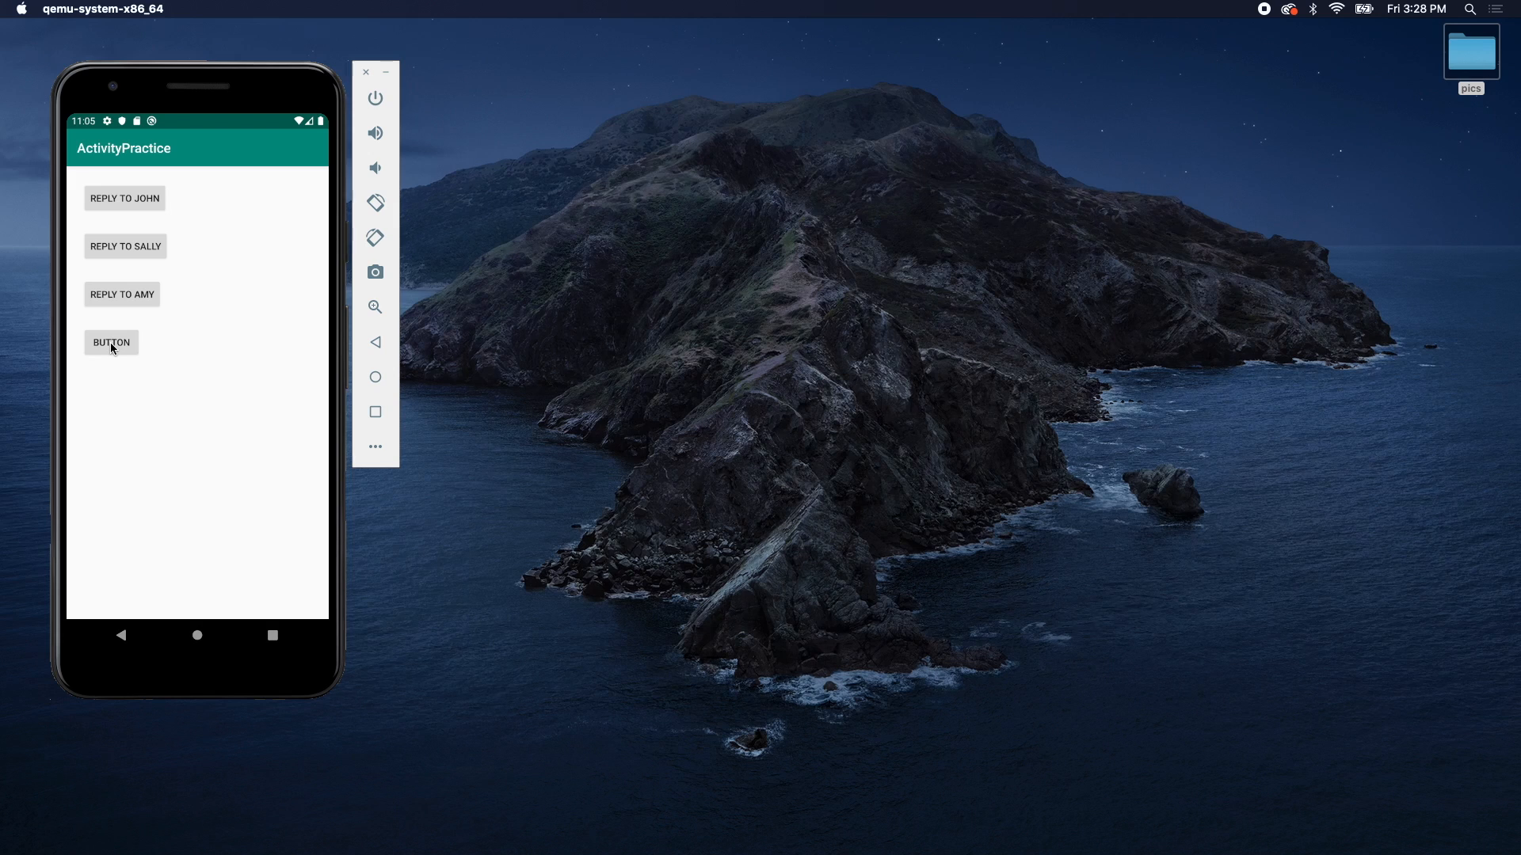
mouse_move(142, 192)
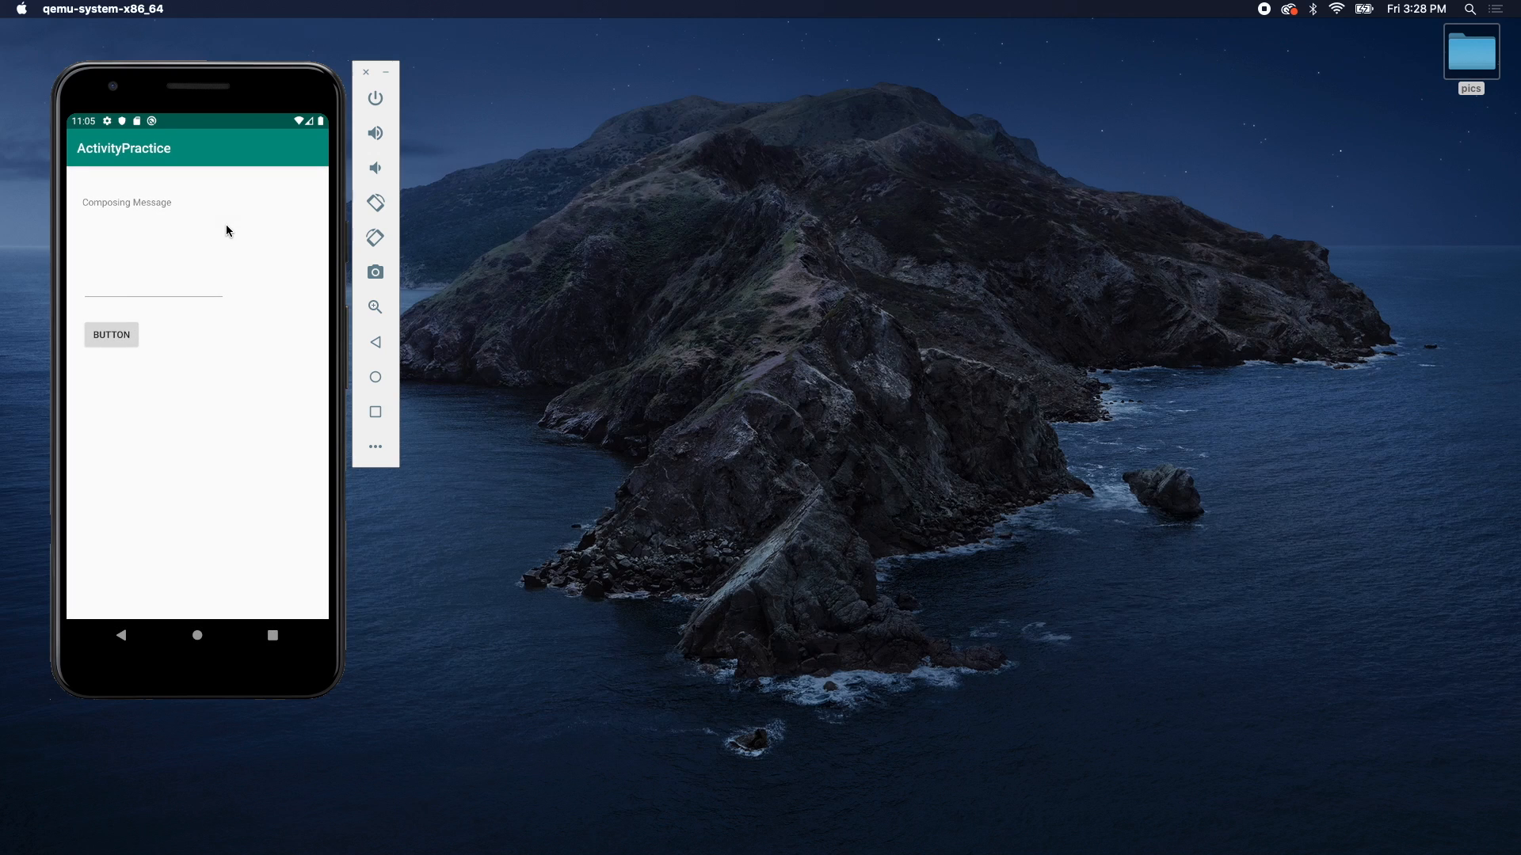
mouse_move(245, 236)
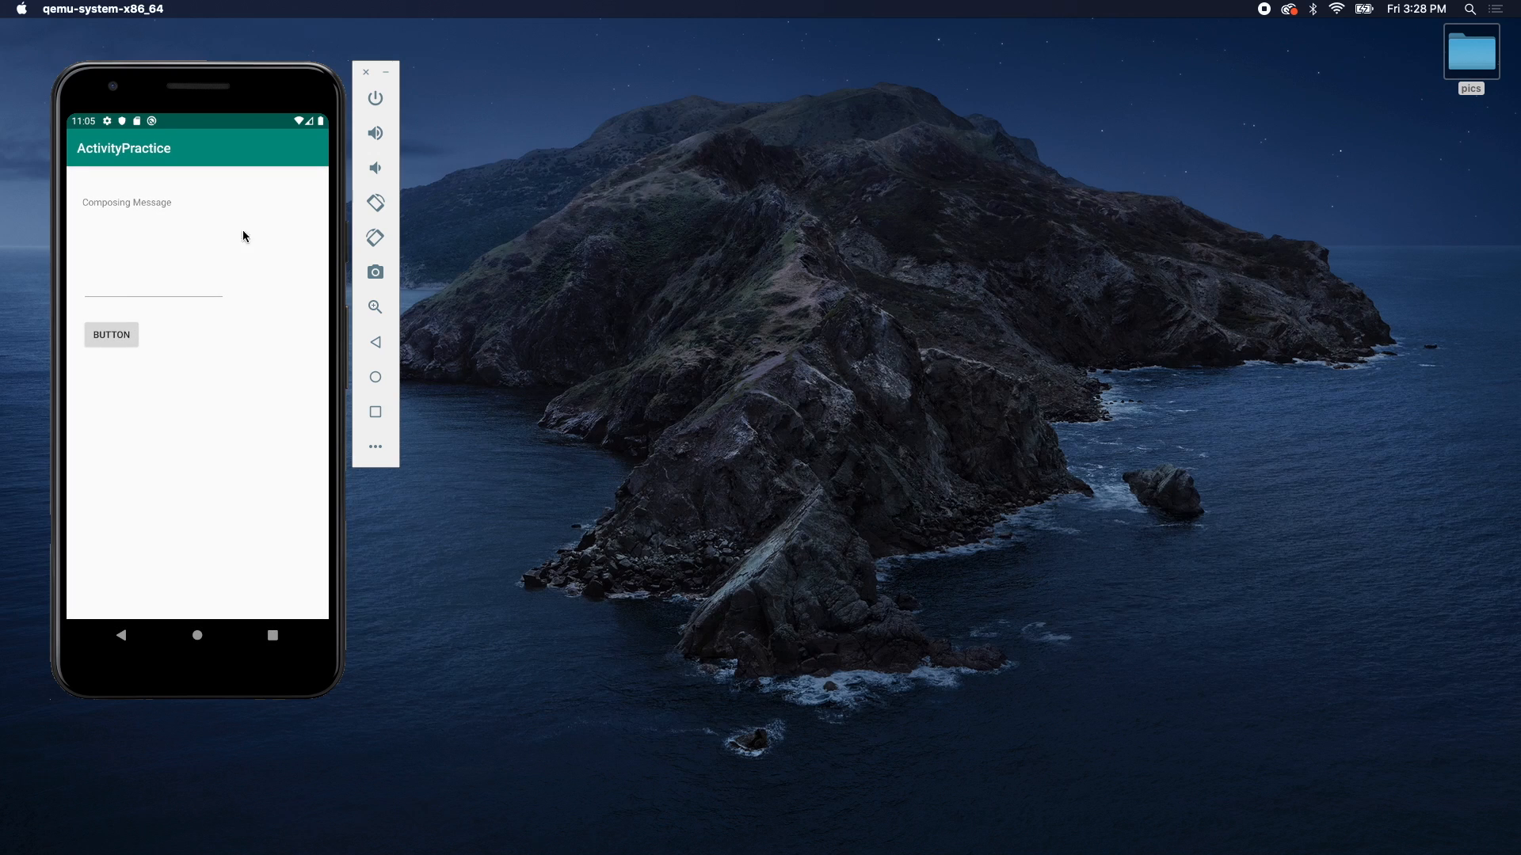
mouse_move(1220, 67)
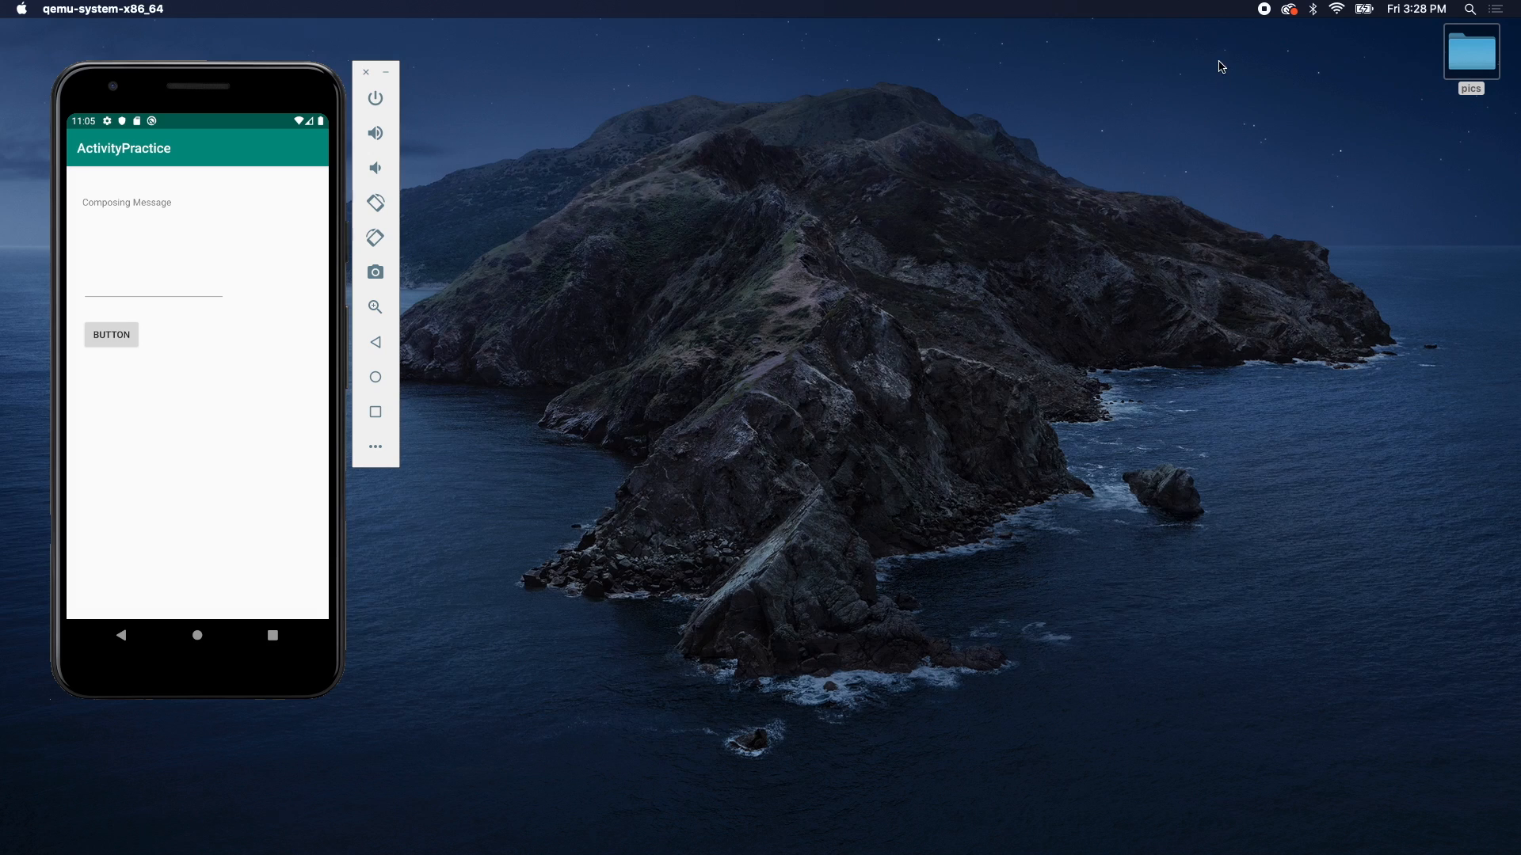